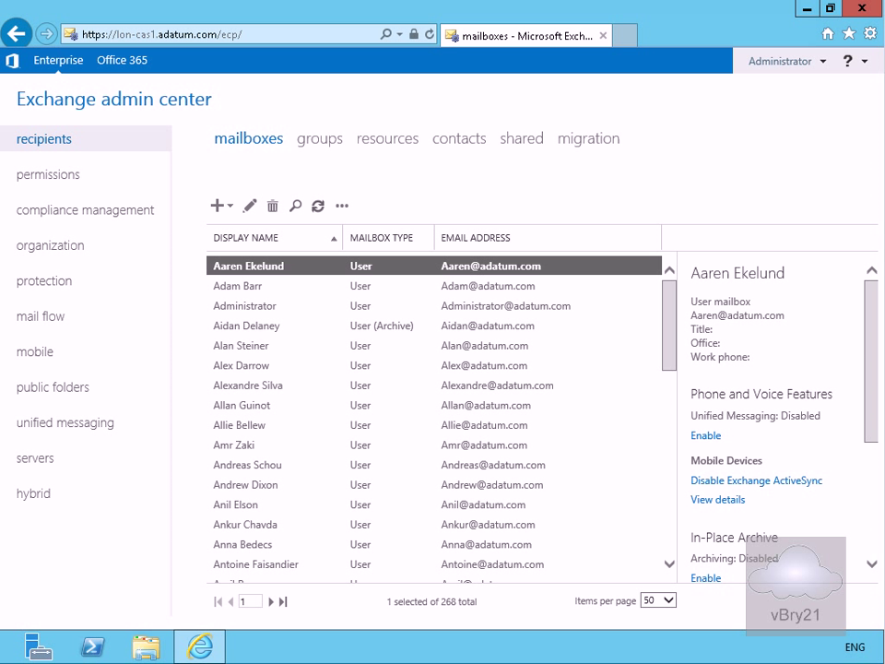
{"action": "mouse_move", "coordinate": [126, 105]}
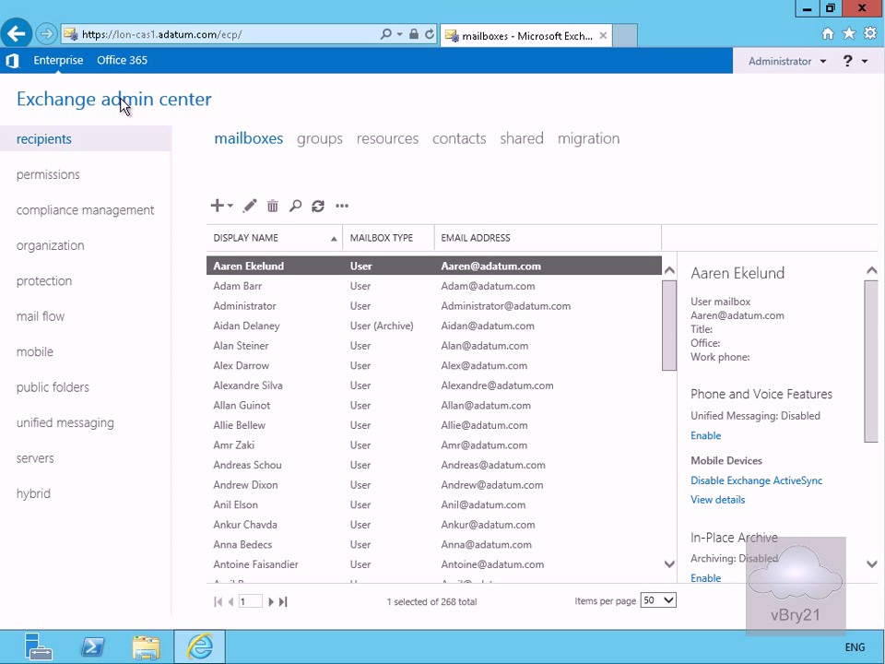
{"action": "mouse_move", "coordinate": [59, 444]}
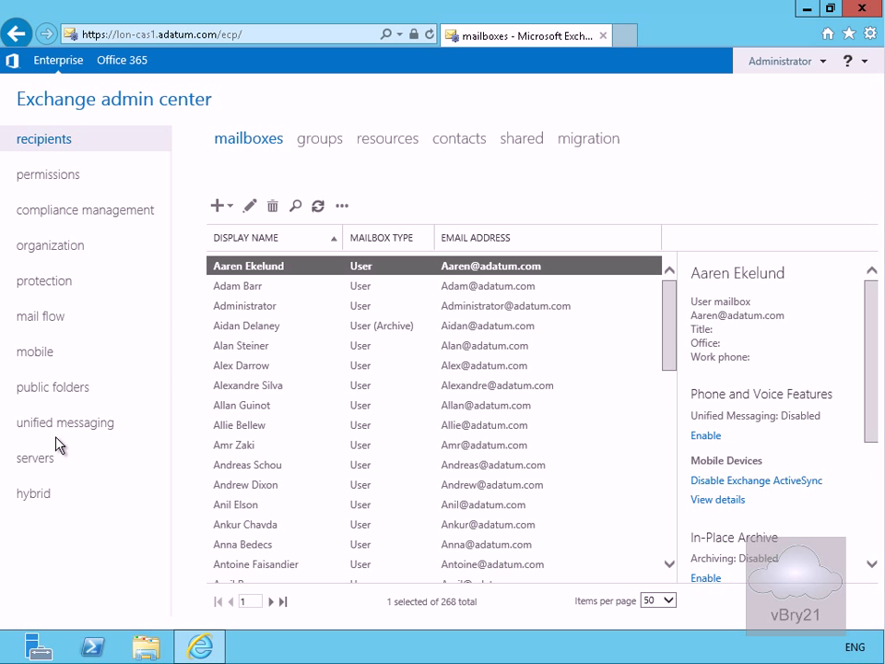
Step: Show the virtual directories list under servers in Exchange admin center
{"action": "left_click", "coordinate": [37, 457]}
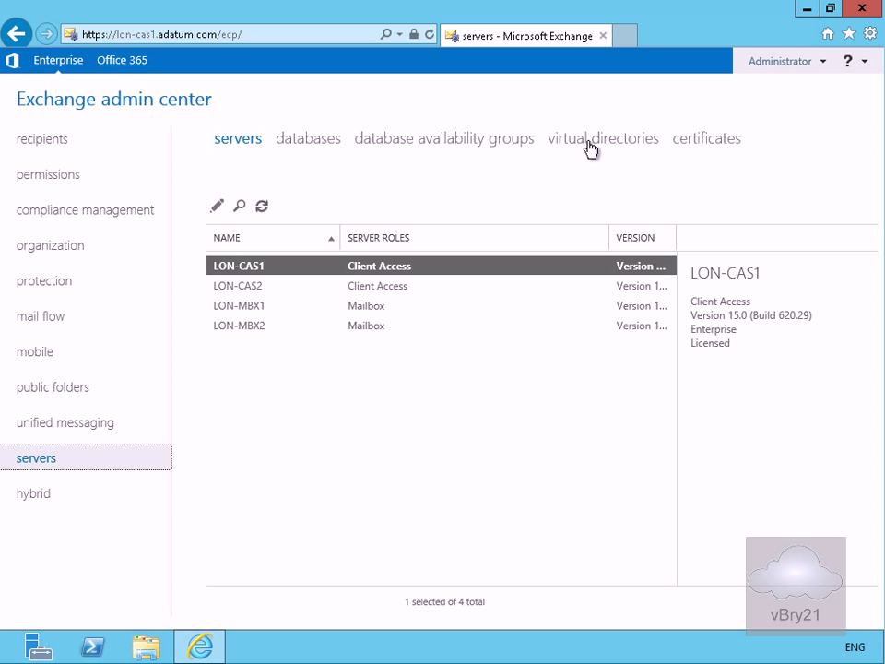
{"action": "left_click", "coordinate": [603, 138]}
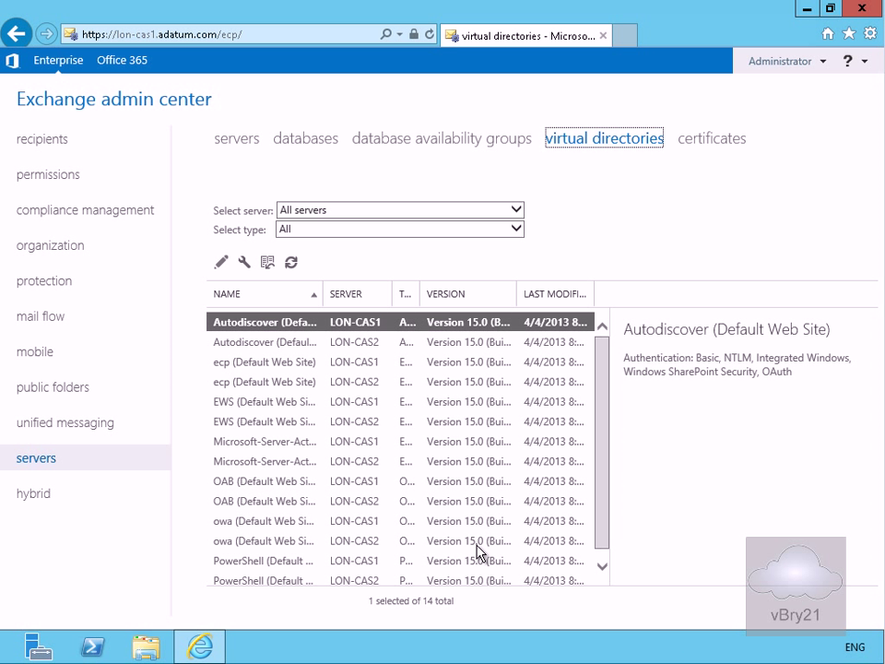
{"action": "mouse_move", "coordinate": [269, 535]}
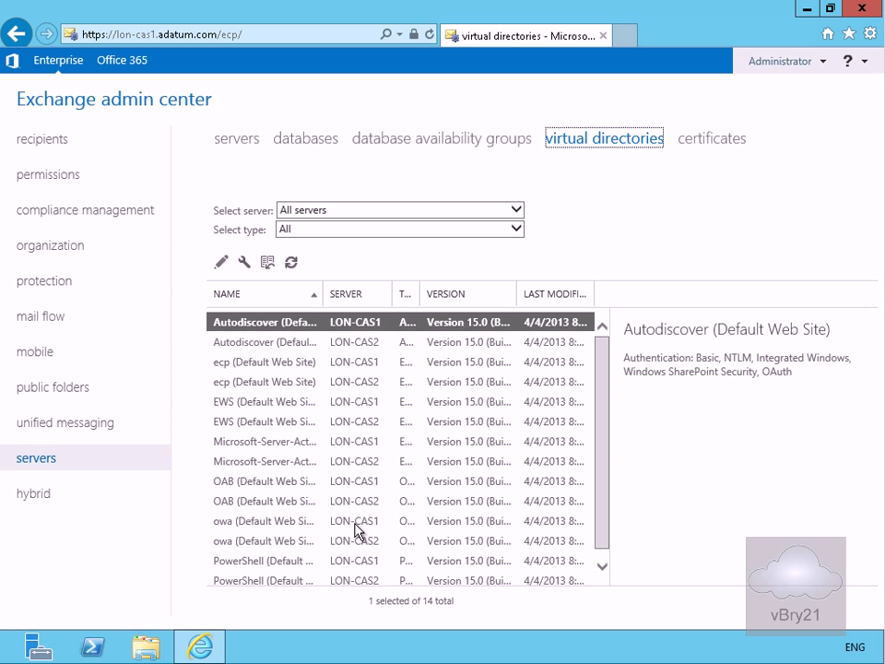
{"action": "left_click", "coordinate": [262, 520]}
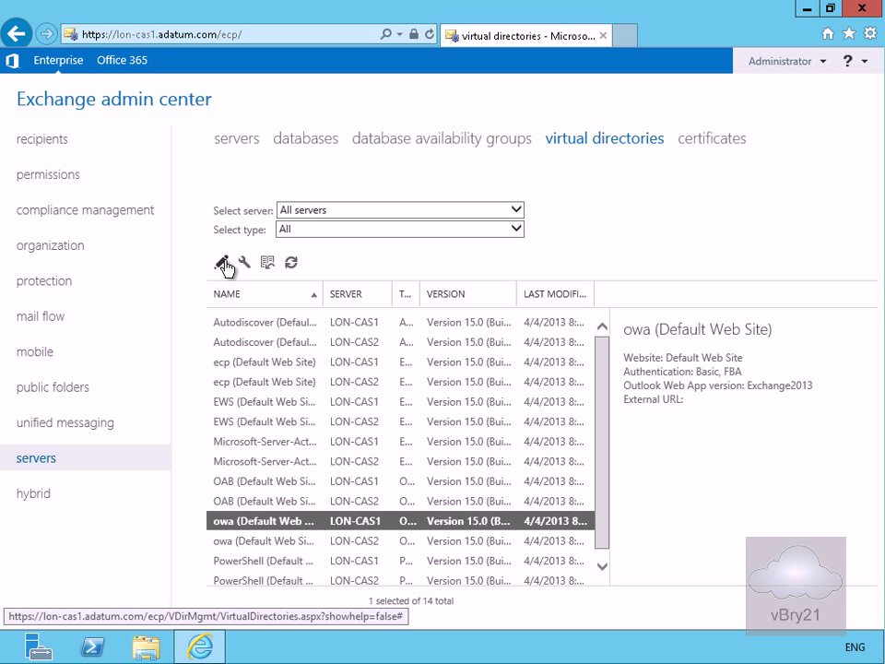
{"action": "left_click", "coordinate": [223, 262]}
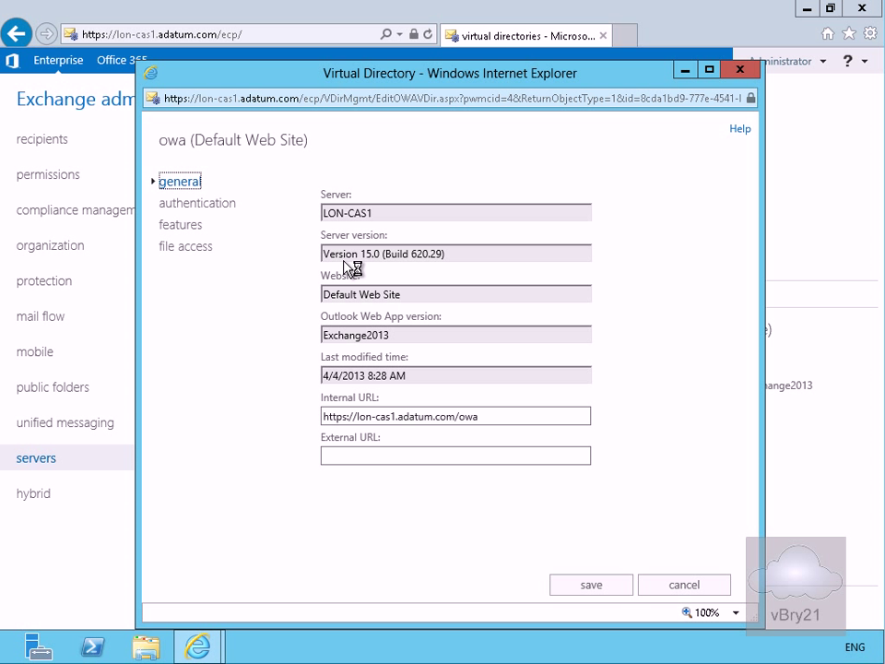
{"action": "mouse_move", "coordinate": [284, 284]}
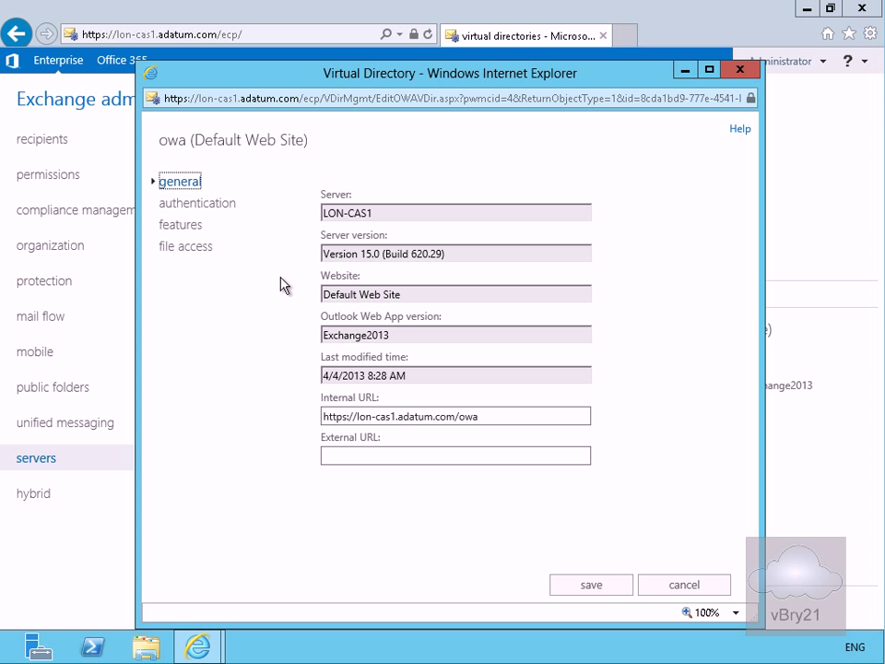
{"action": "mouse_move", "coordinate": [349, 273]}
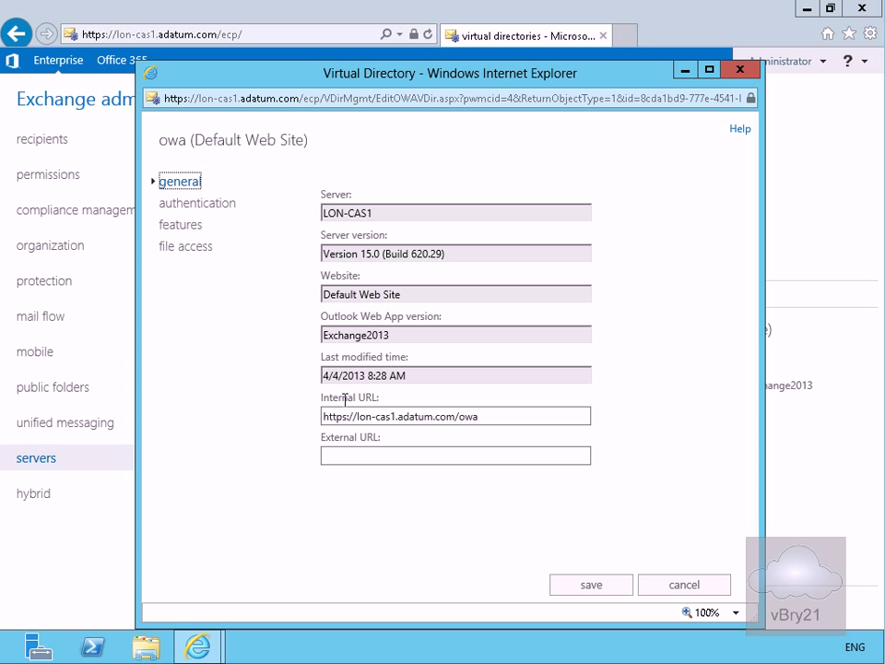
{"action": "left_click", "coordinate": [456, 455]}
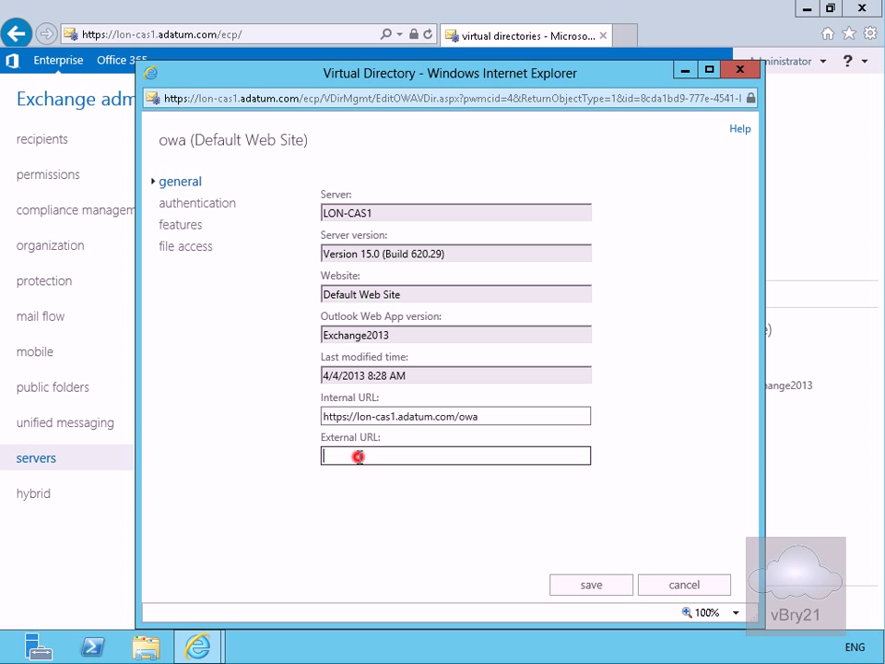
{"action": "type", "text": "https://"}
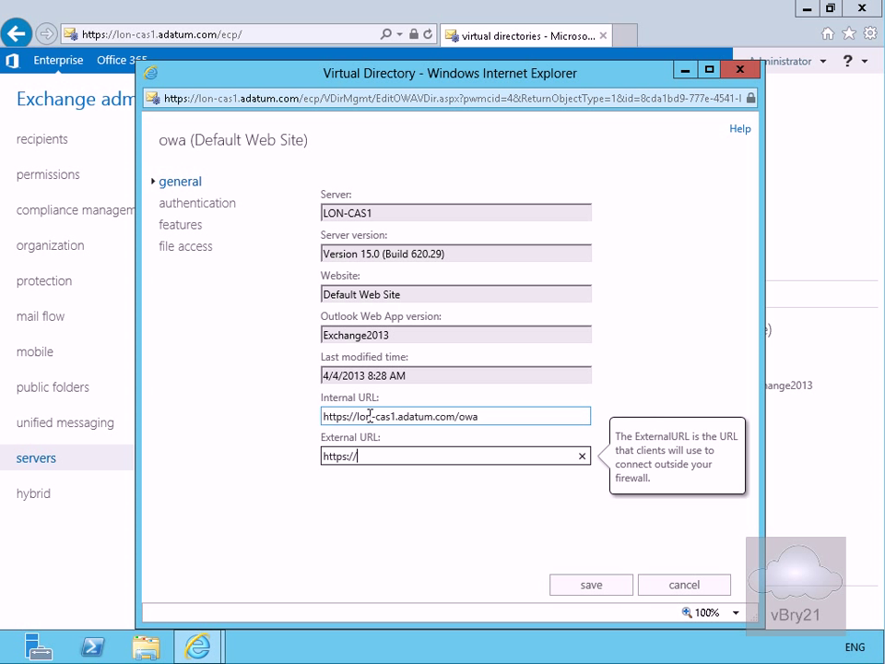
{"action": "type", "text": "mail.adatum.com"}
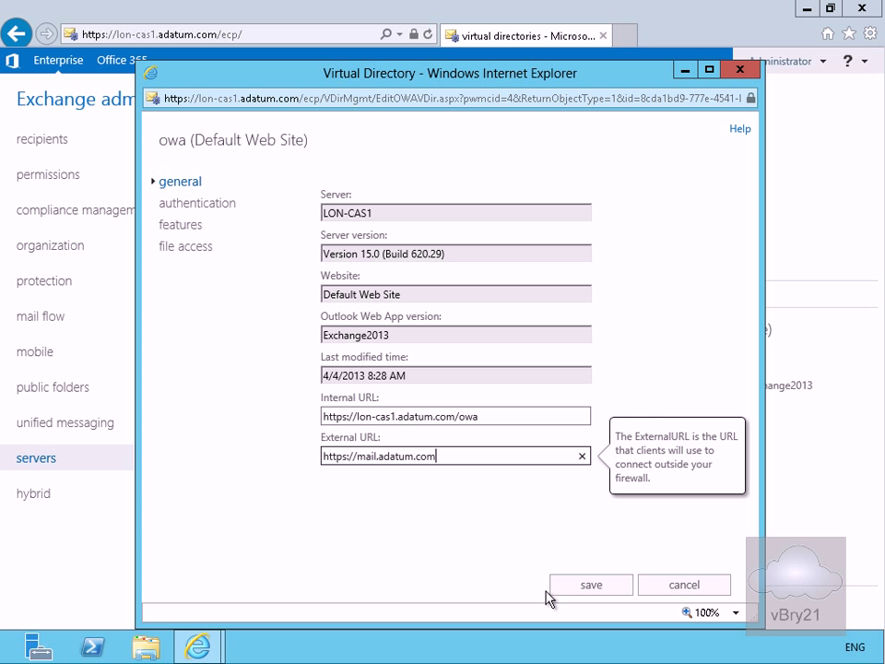
{"action": "mouse_move", "coordinate": [571, 590]}
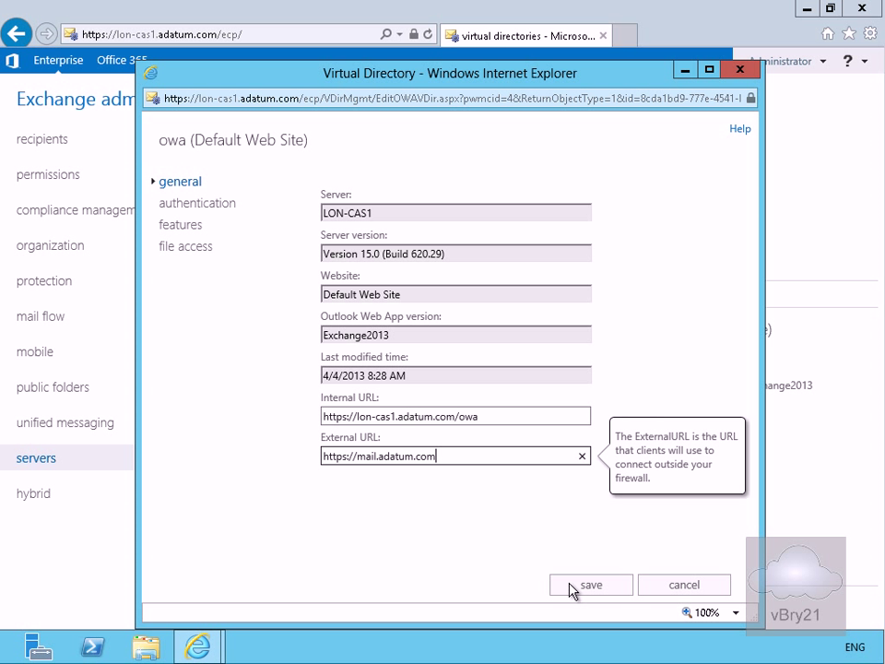
{"action": "left_click", "coordinate": [590, 585]}
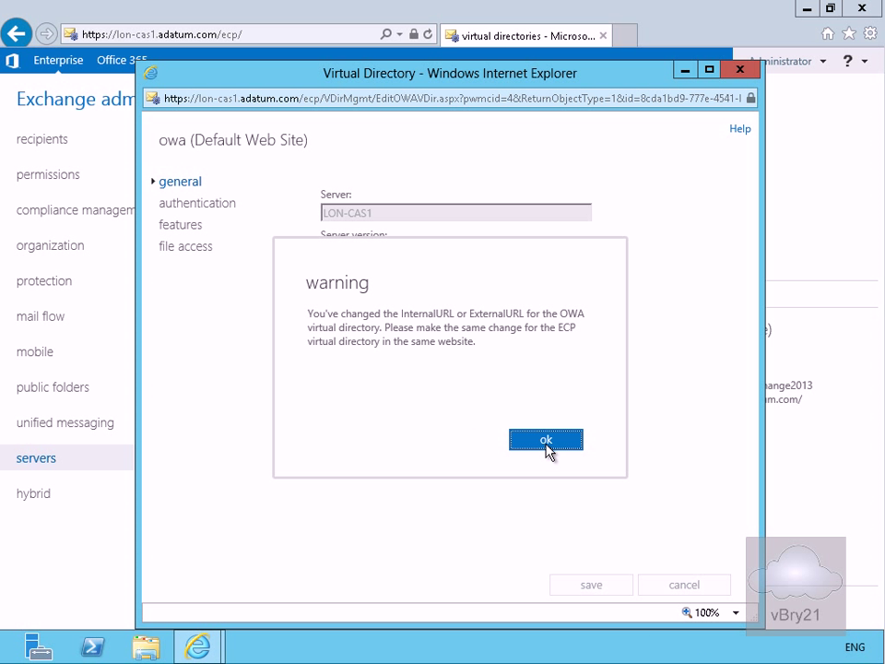
{"action": "left_click", "coordinate": [545, 439]}
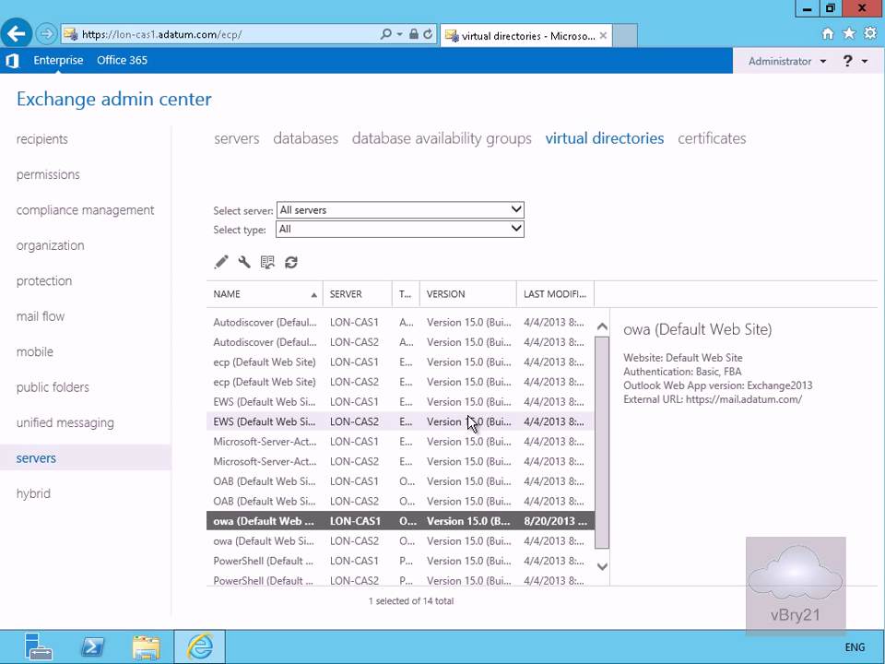
Step: Reopen the owa virtual directory settings and view its forms-based authentication options
{"action": "left_click", "coordinate": [222, 261]}
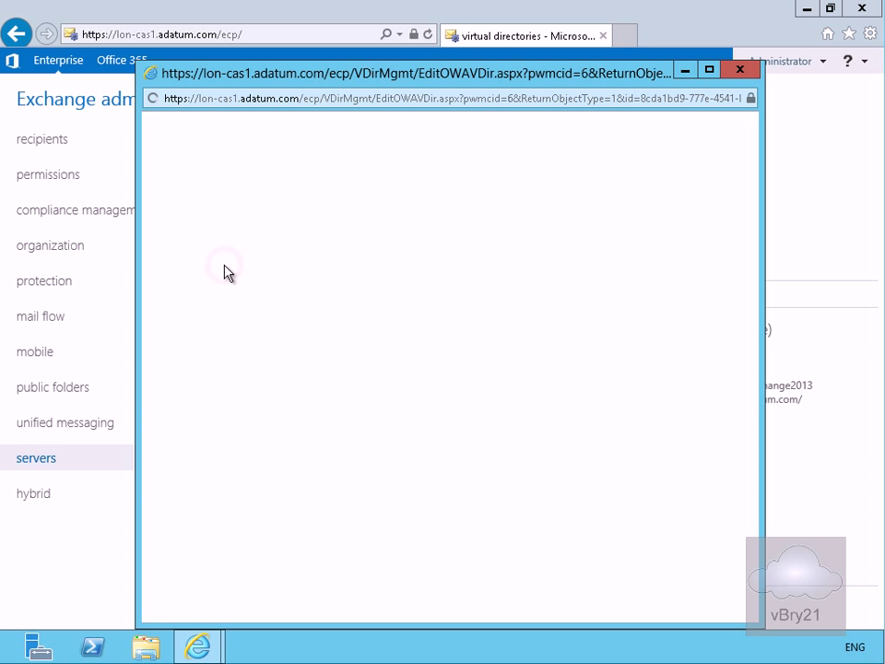
{"action": "left_click", "coordinate": [199, 203]}
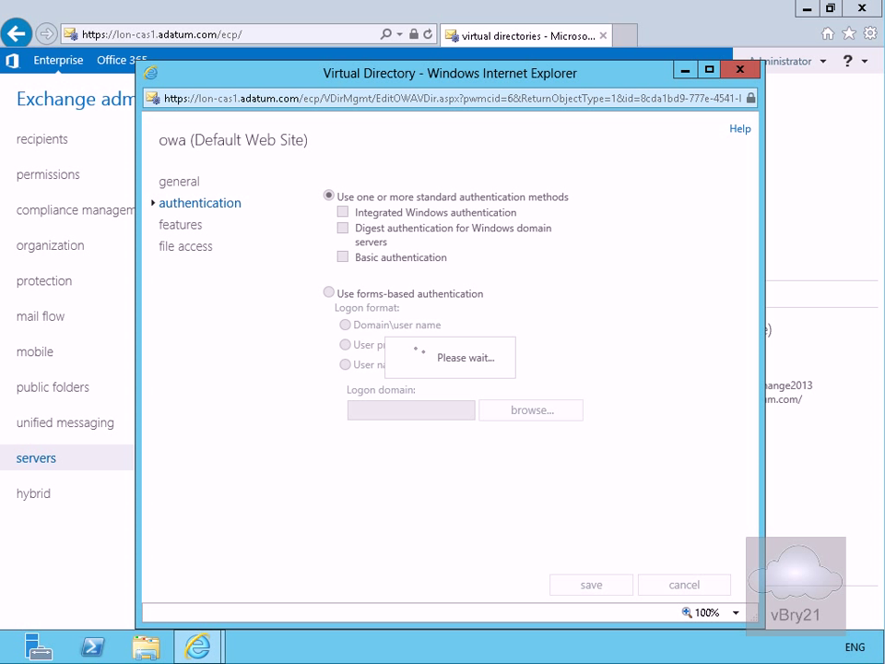
{"action": "left_click", "coordinate": [328, 293]}
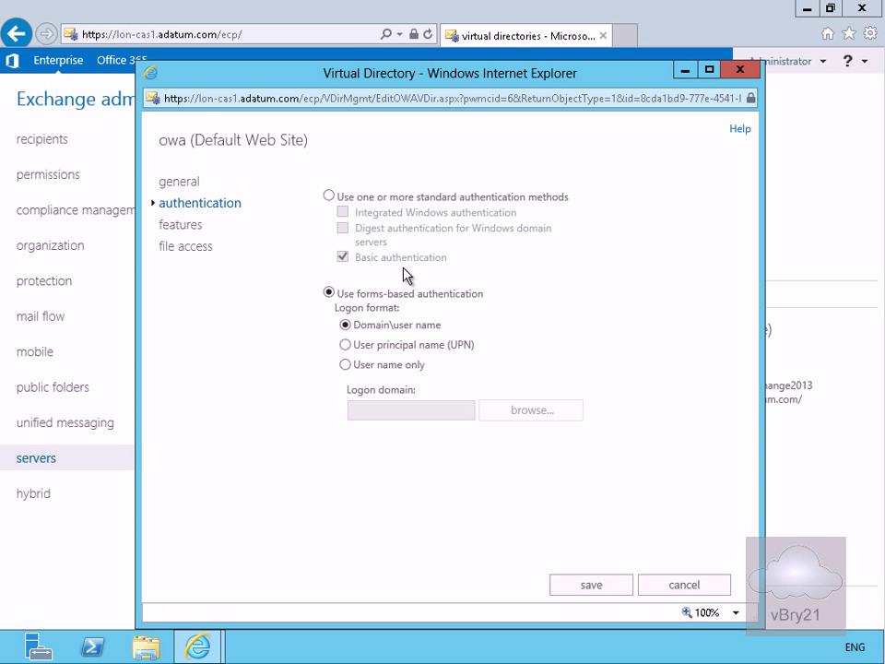
{"action": "mouse_move", "coordinate": [361, 270]}
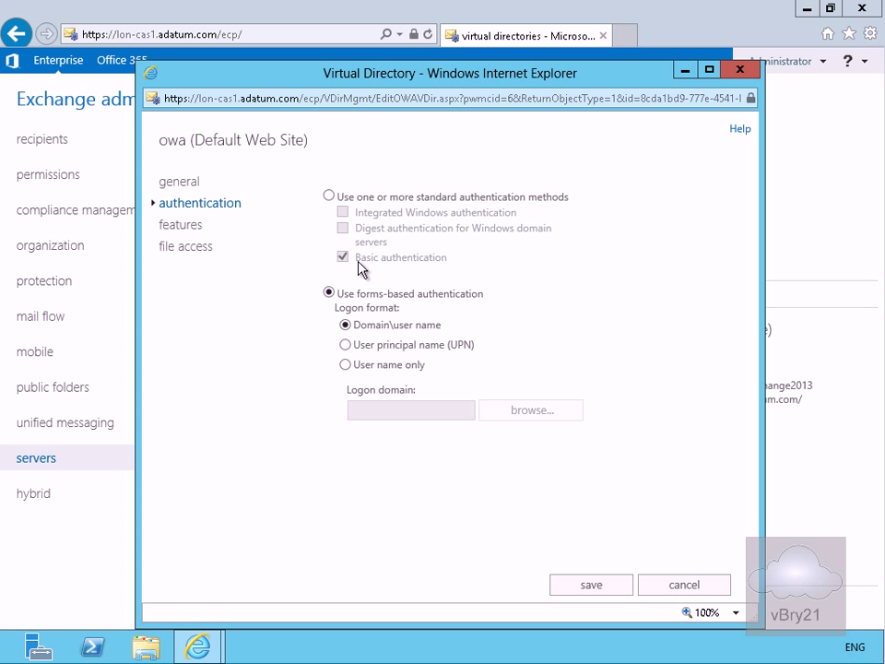
{"action": "mouse_move", "coordinate": [348, 299]}
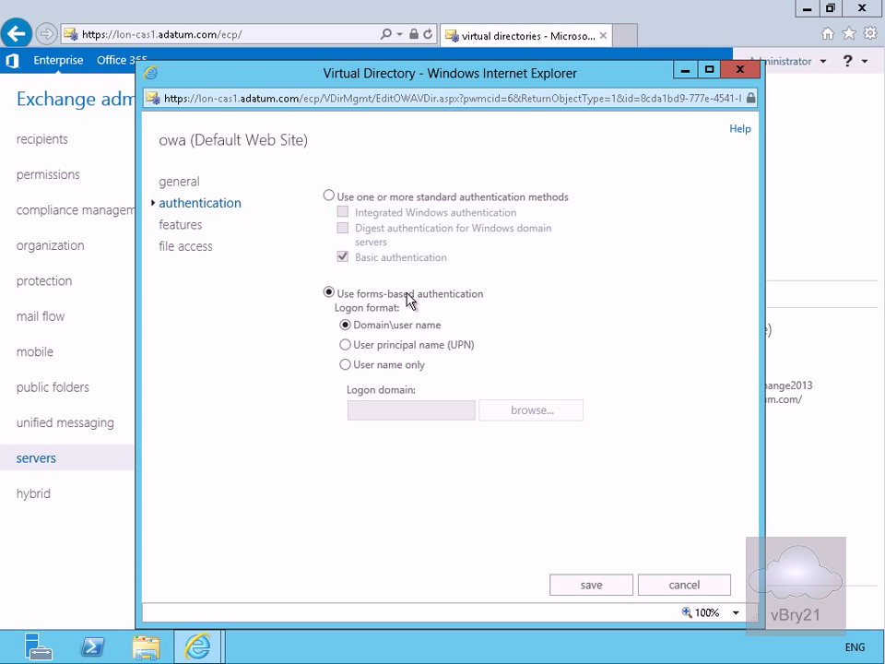
{"action": "mouse_move", "coordinate": [369, 336]}
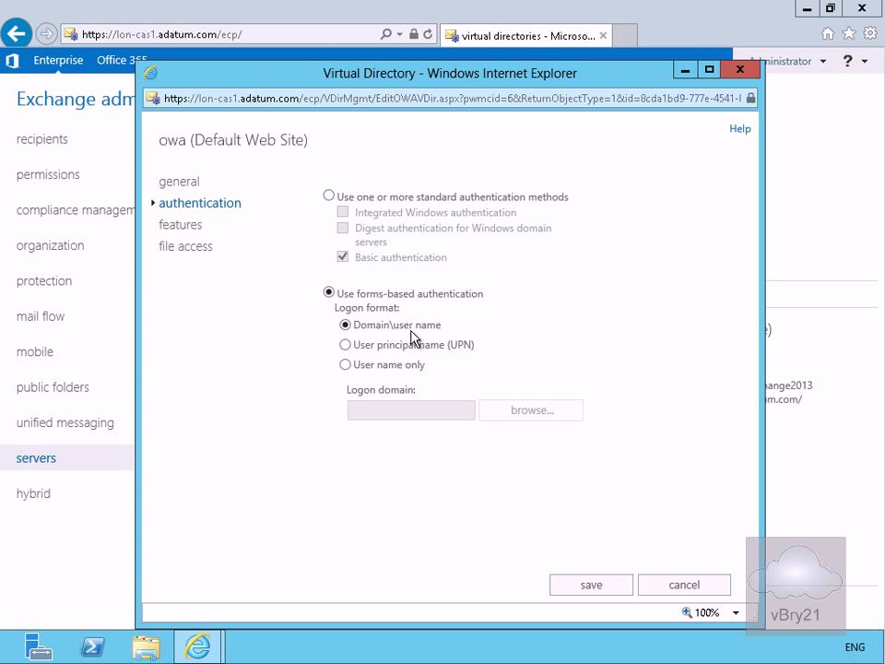
{"action": "mouse_move", "coordinate": [420, 357]}
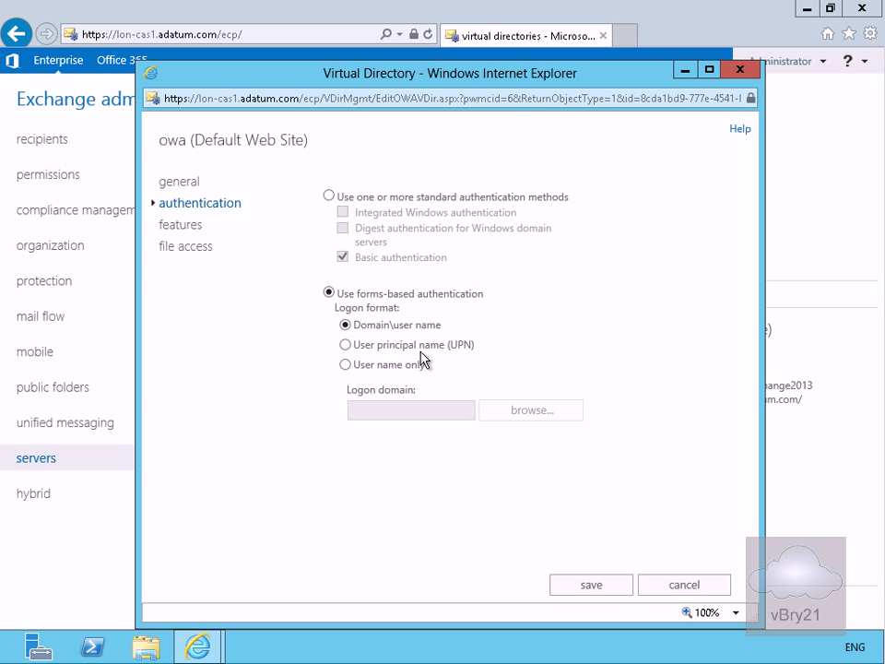
{"action": "mouse_move", "coordinate": [446, 358]}
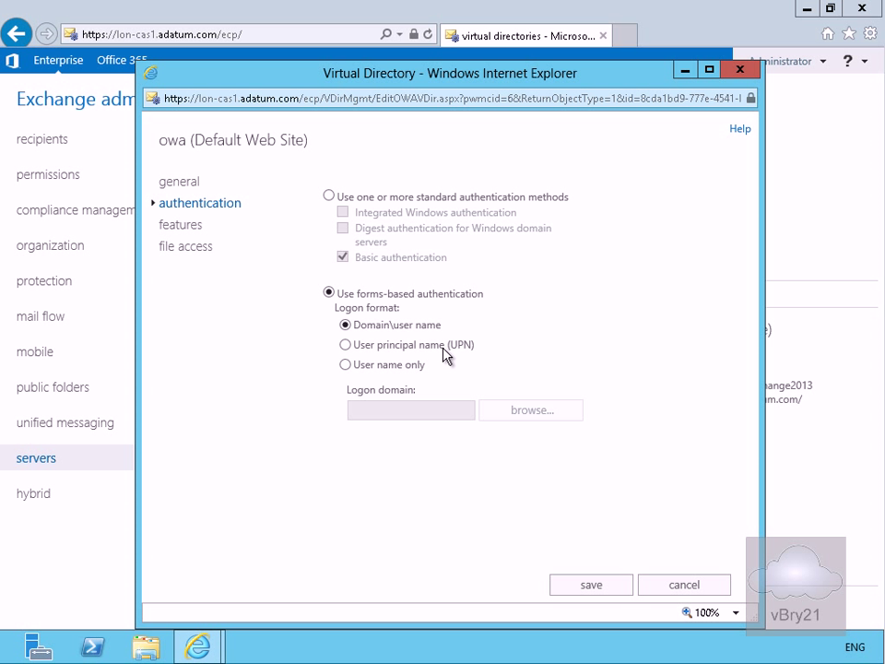
{"action": "mouse_move", "coordinate": [380, 372]}
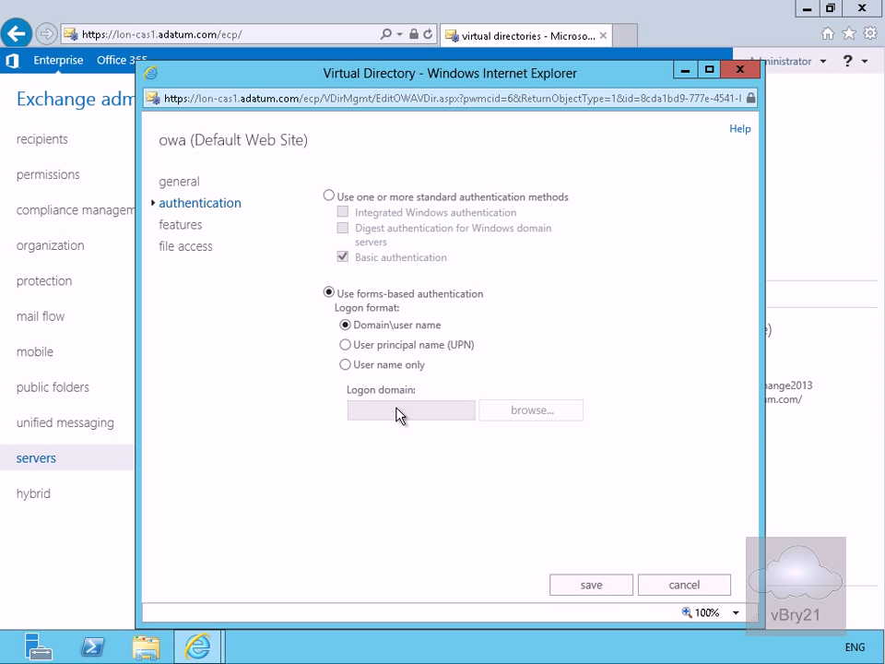
Step: Turn off Journaling and Themes in the owa features page, review more options and save
{"action": "left_click", "coordinate": [181, 225]}
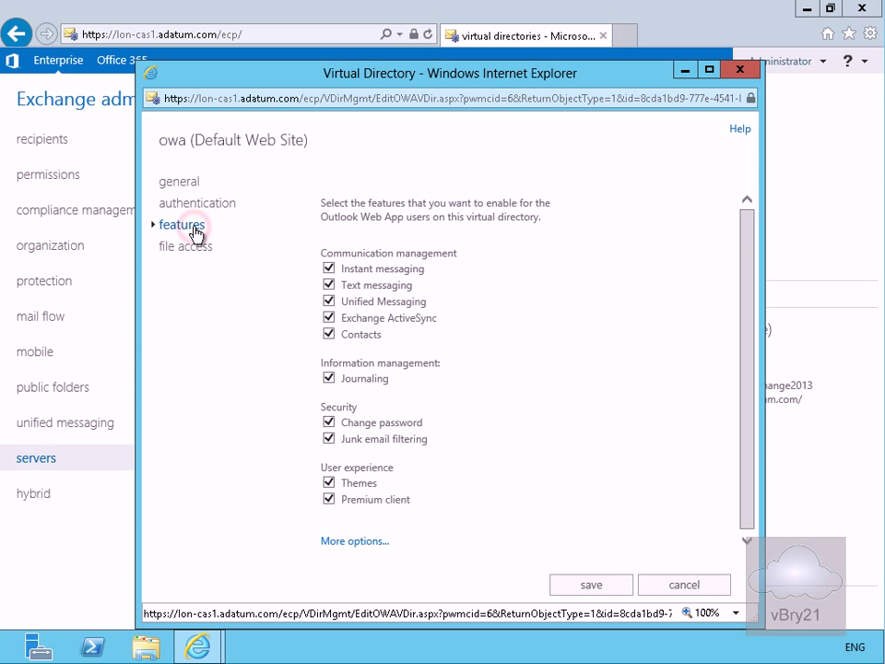
{"action": "mouse_move", "coordinate": [310, 238]}
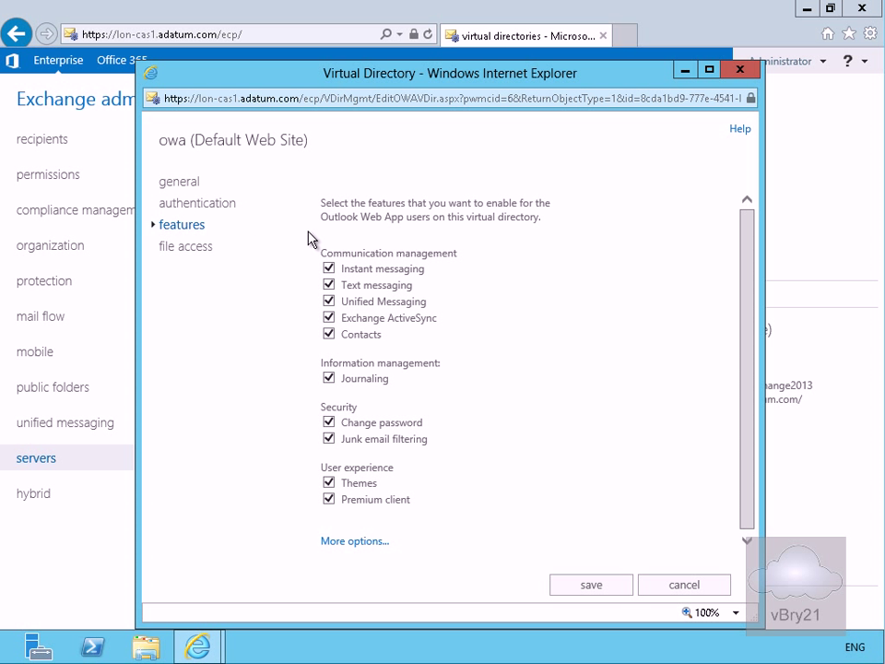
{"action": "mouse_move", "coordinate": [393, 330]}
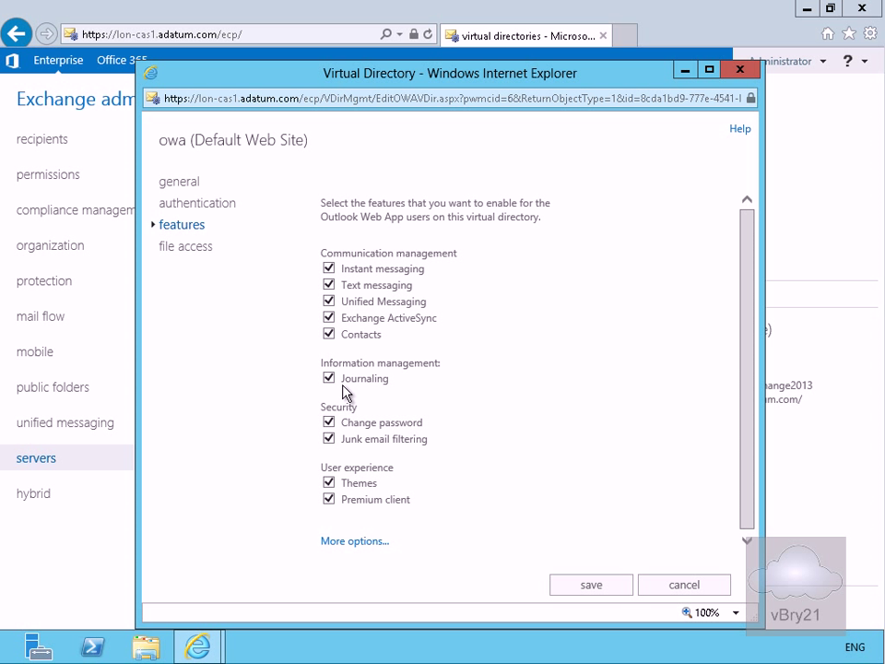
{"action": "left_click", "coordinate": [328, 378]}
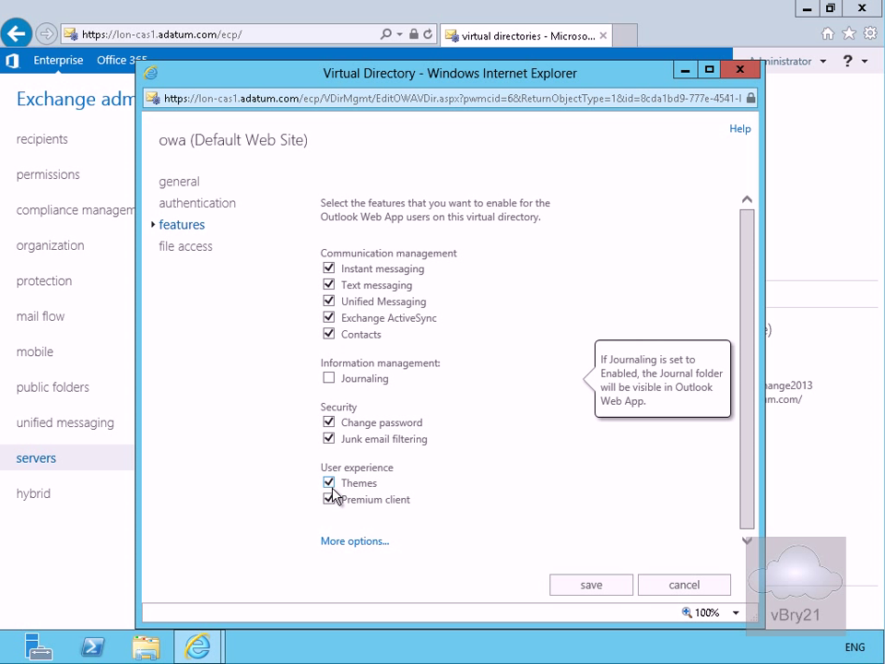
{"action": "left_click", "coordinate": [328, 483]}
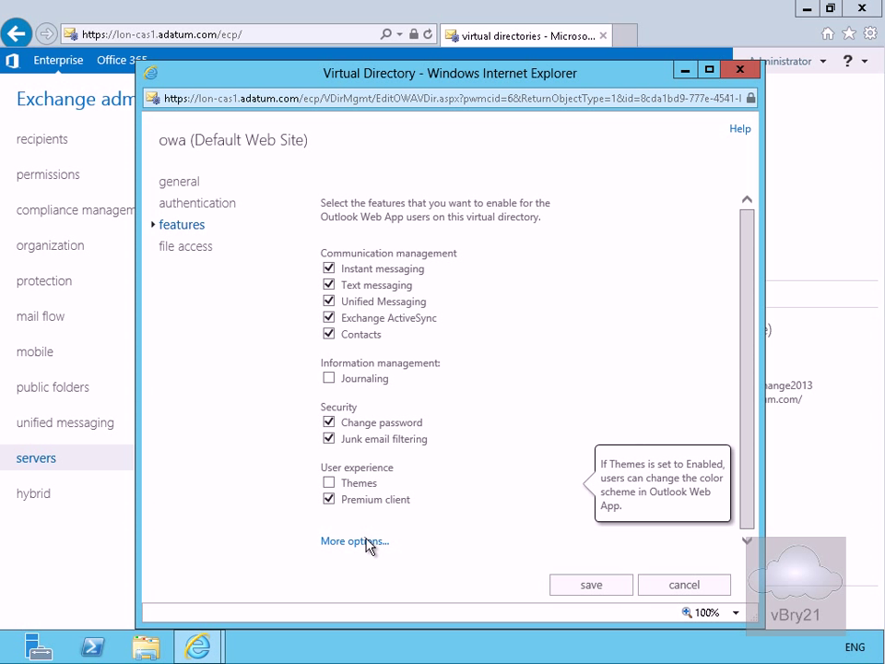
{"action": "left_click", "coordinate": [354, 540]}
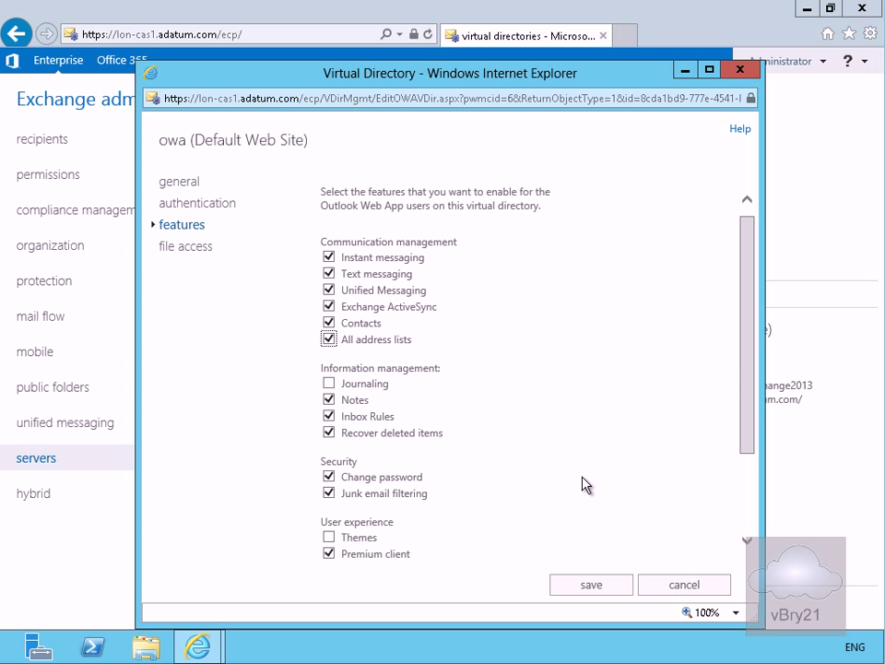
{"action": "scroll", "scroll_direction": "down", "scroll_amount": 3}
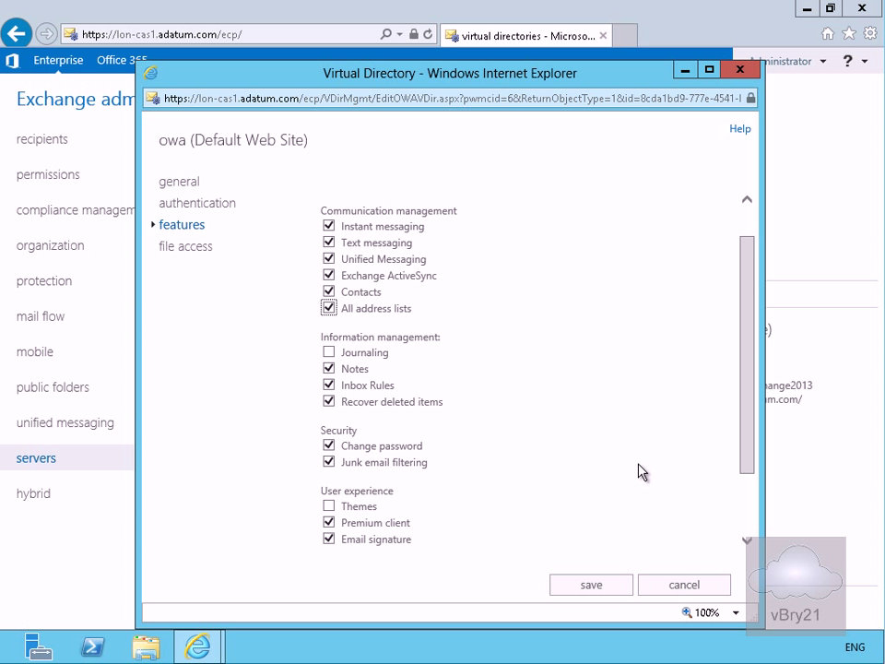
{"action": "scroll", "scroll_direction": "down", "scroll_amount": 3}
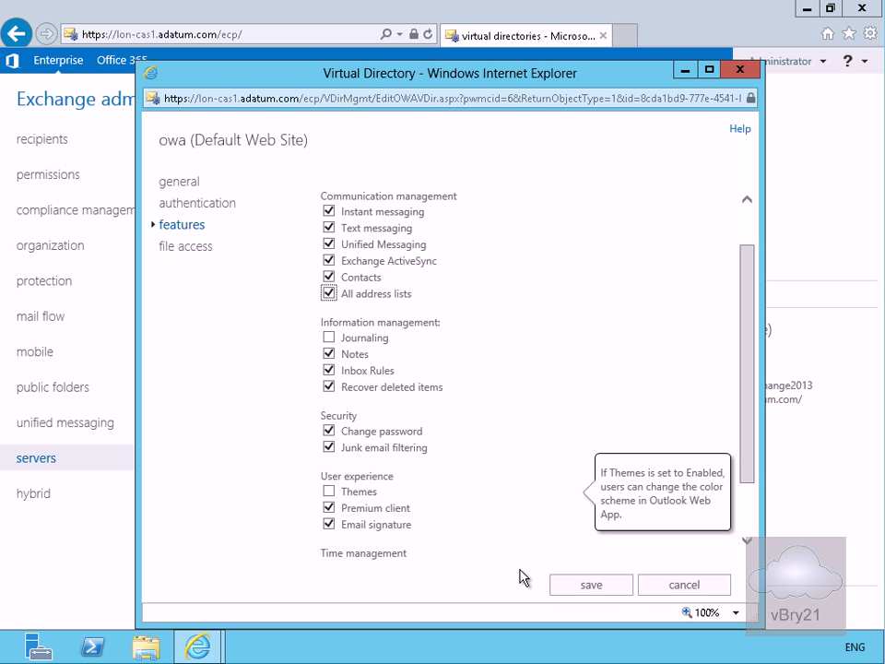
{"action": "left_click", "coordinate": [590, 584]}
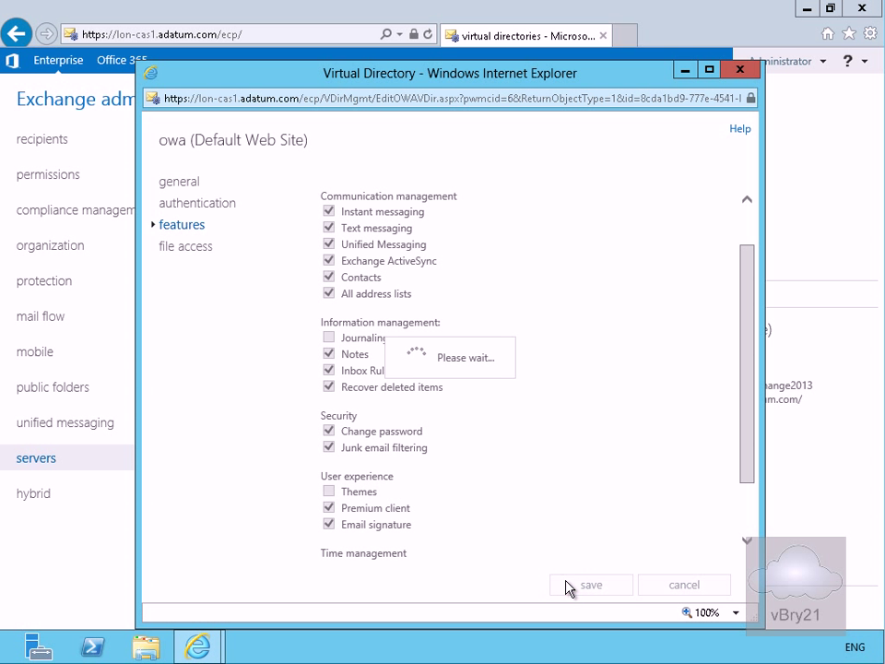
{"action": "left_click", "coordinate": [590, 585]}
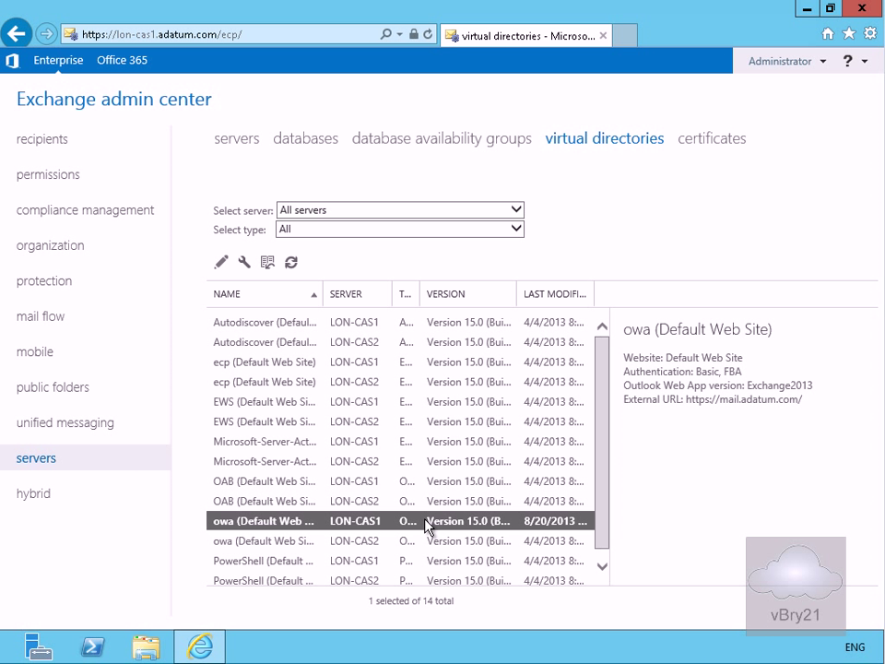
Step: Disable Direct file access for public or shared computers on the owa directory and save
{"action": "left_click", "coordinate": [221, 261]}
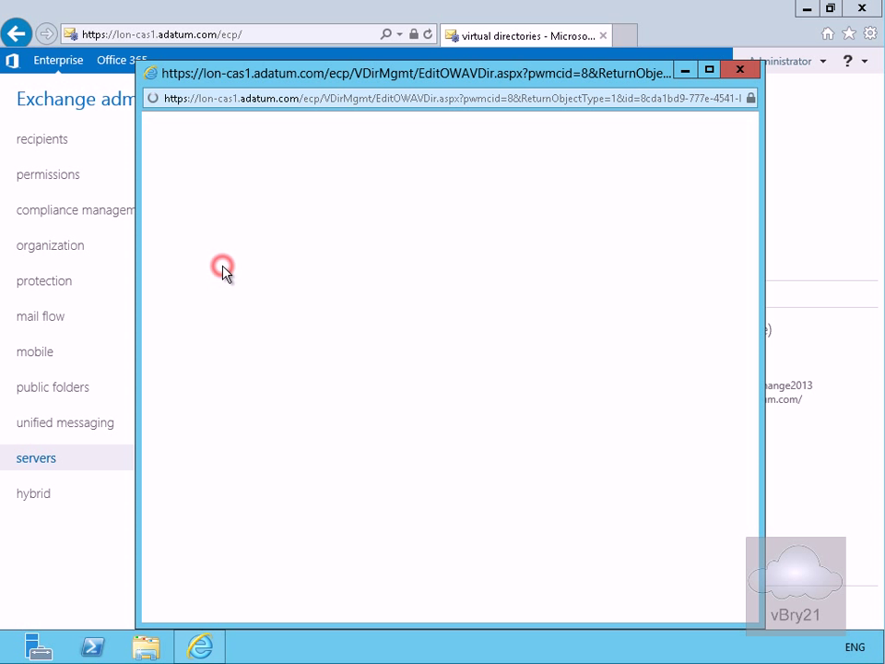
{"action": "left_click", "coordinate": [186, 247]}
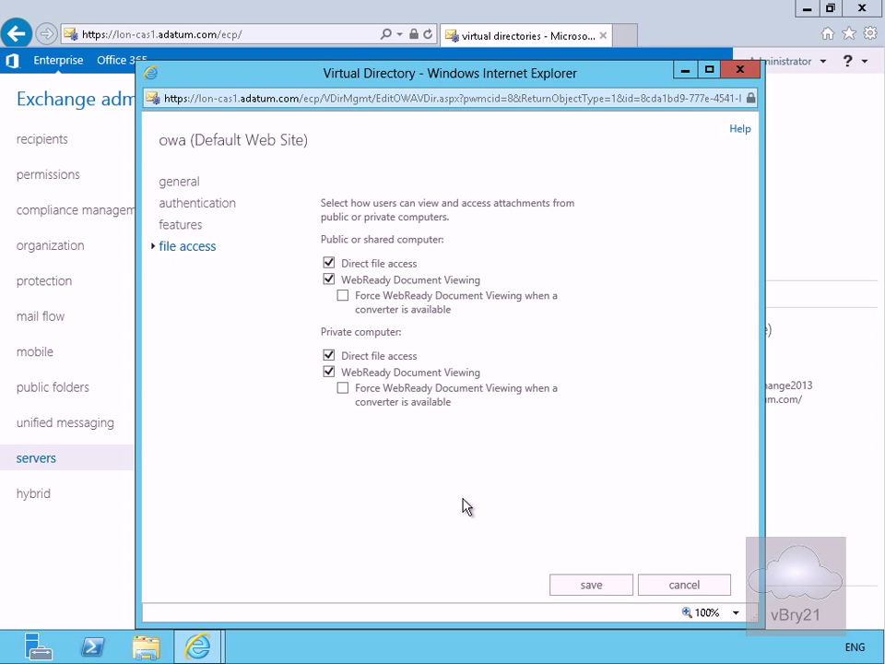
{"action": "mouse_move", "coordinate": [431, 456]}
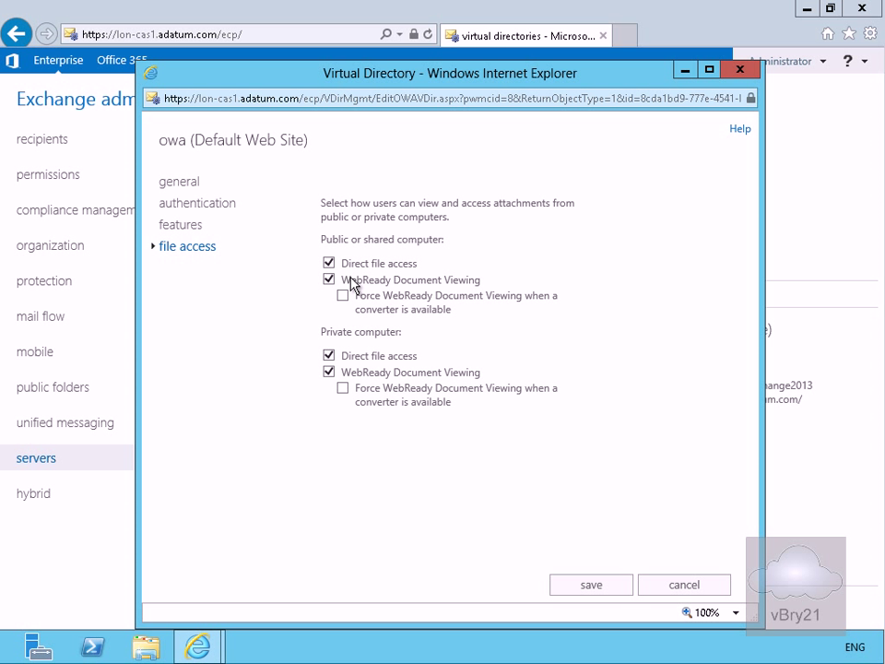
{"action": "mouse_move", "coordinate": [444, 223]}
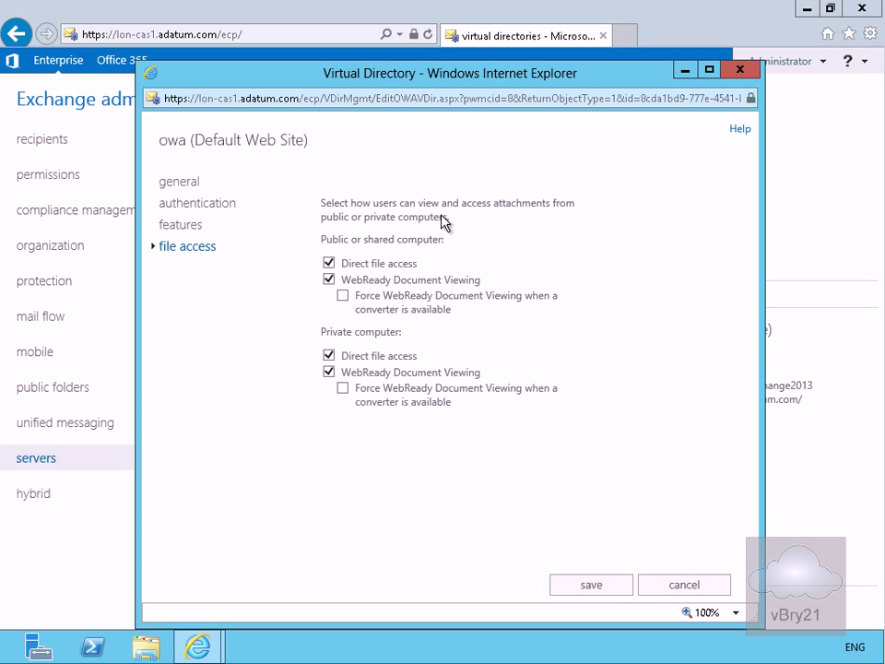
{"action": "mouse_move", "coordinate": [361, 251]}
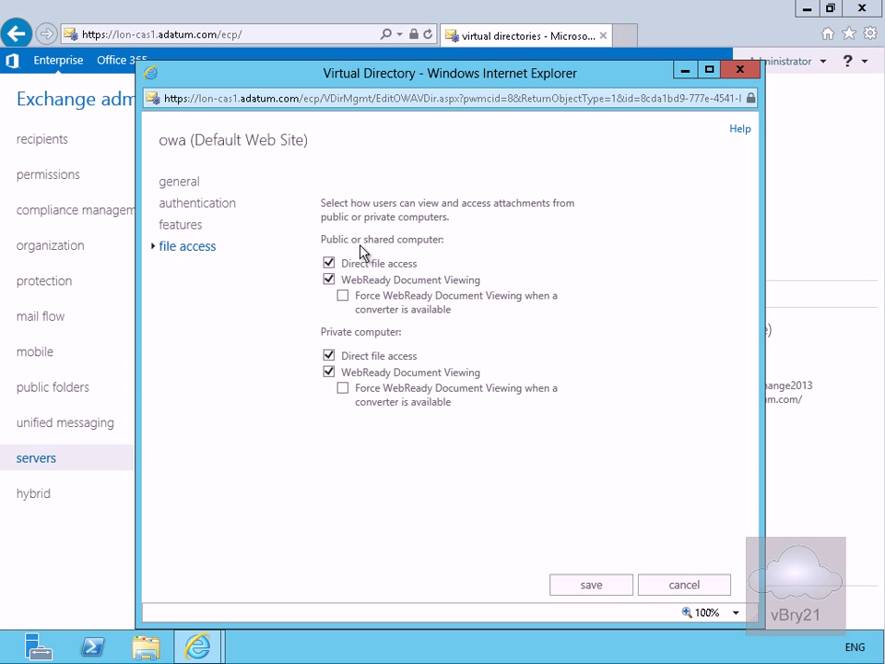
{"action": "mouse_move", "coordinate": [404, 254]}
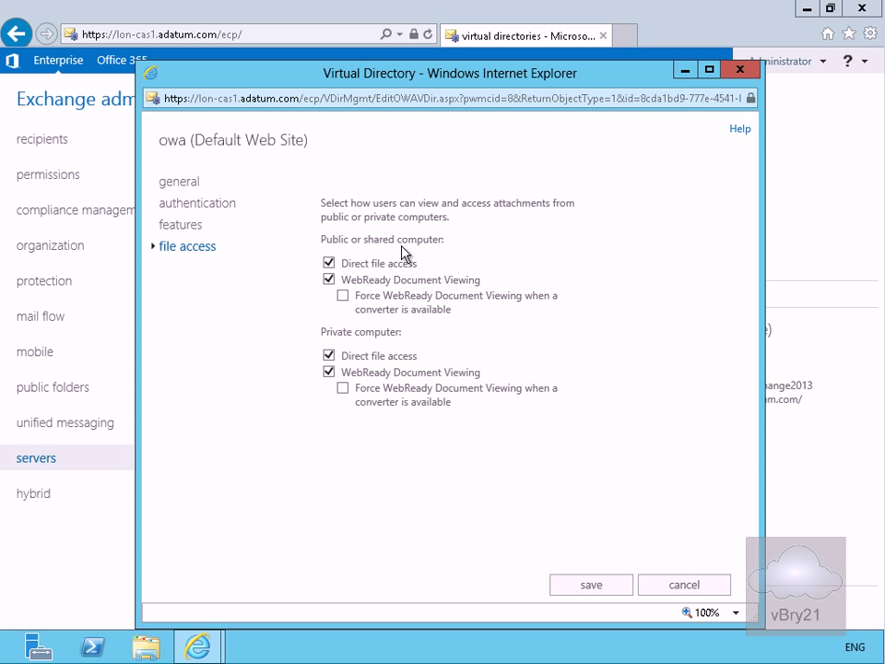
{"action": "mouse_move", "coordinate": [380, 272]}
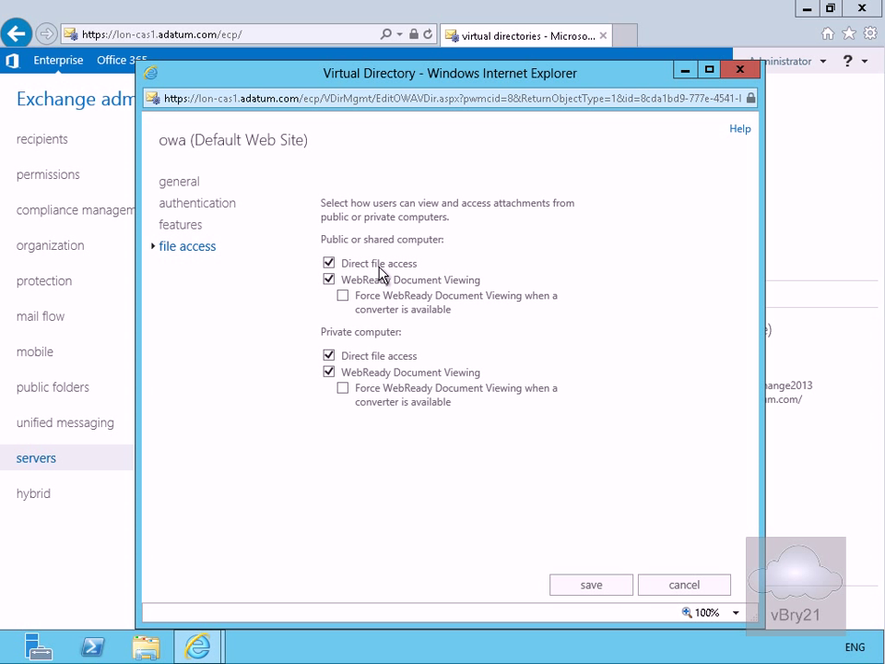
{"action": "mouse_move", "coordinate": [416, 291]}
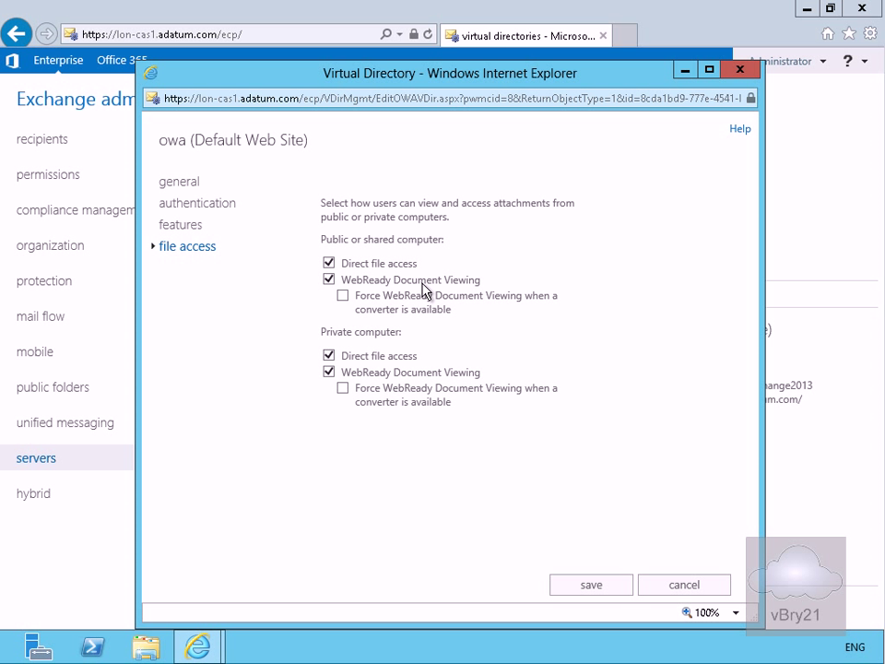
{"action": "mouse_move", "coordinate": [422, 288]}
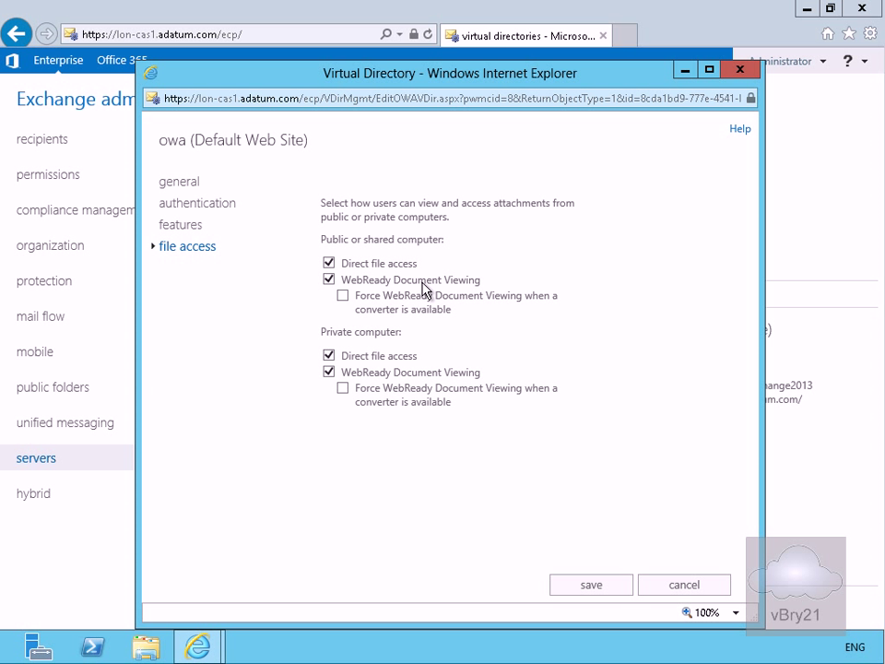
{"action": "mouse_move", "coordinate": [421, 288]}
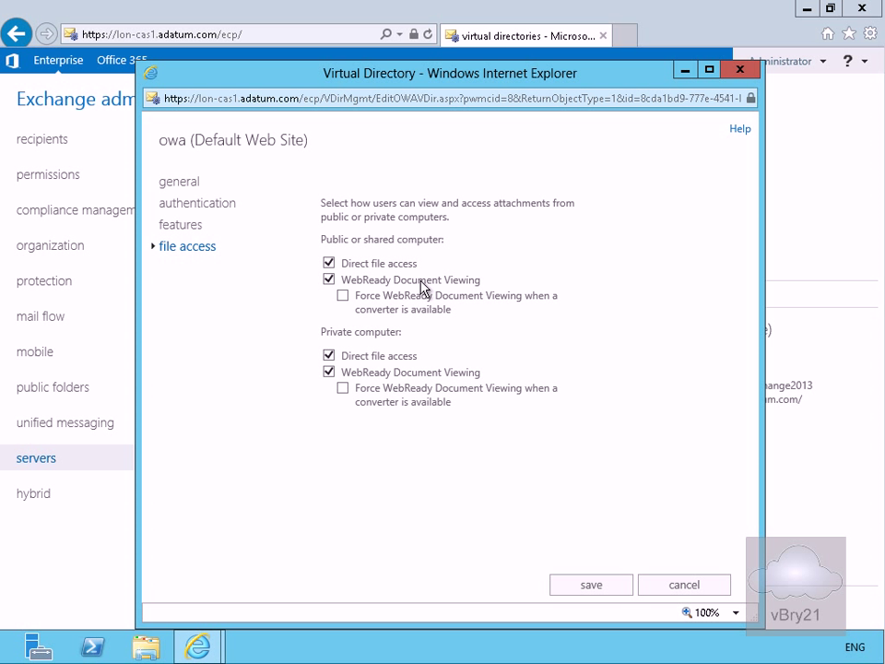
{"action": "left_click", "coordinate": [328, 262]}
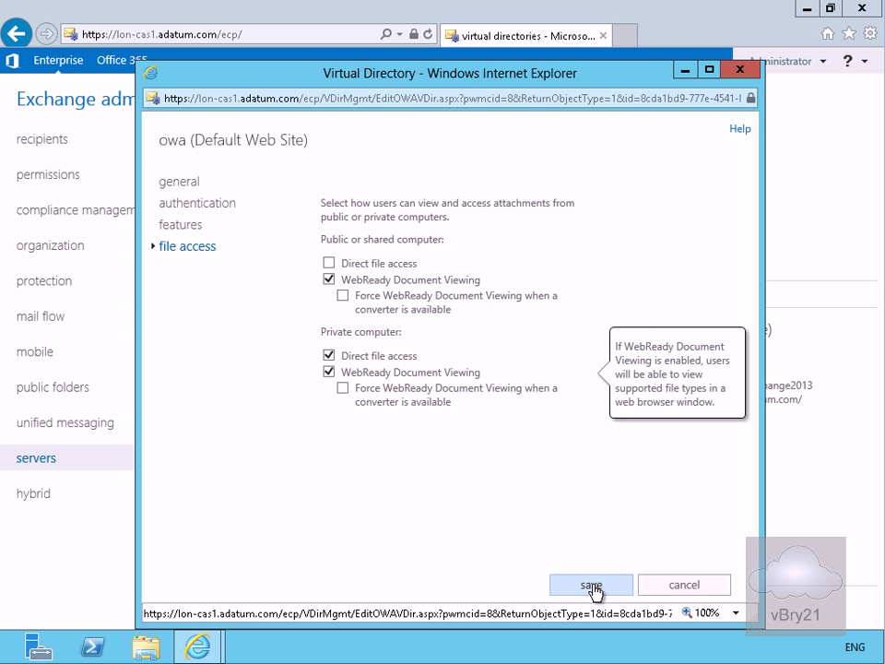
{"action": "left_click", "coordinate": [590, 585]}
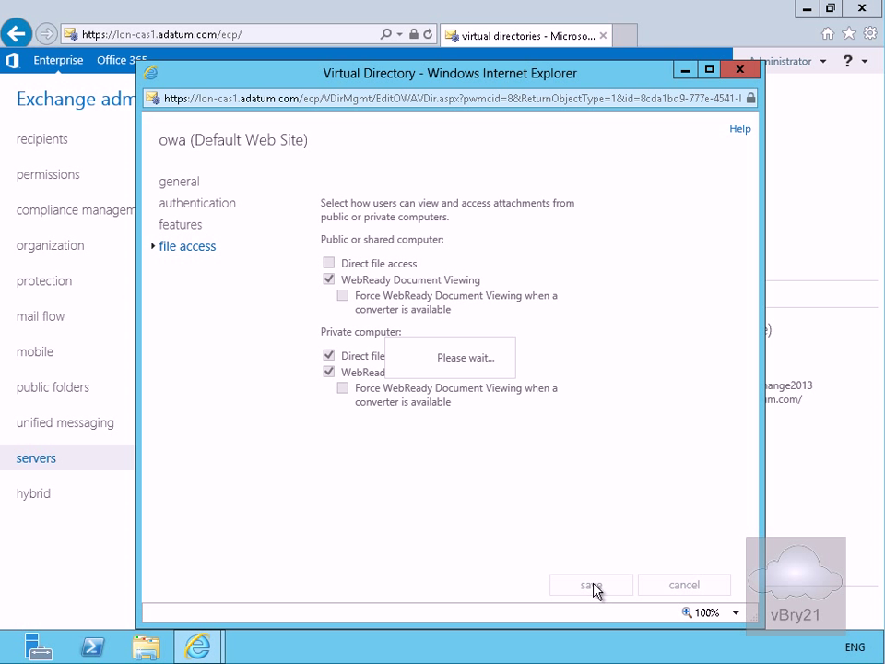
{"action": "left_click", "coordinate": [590, 584]}
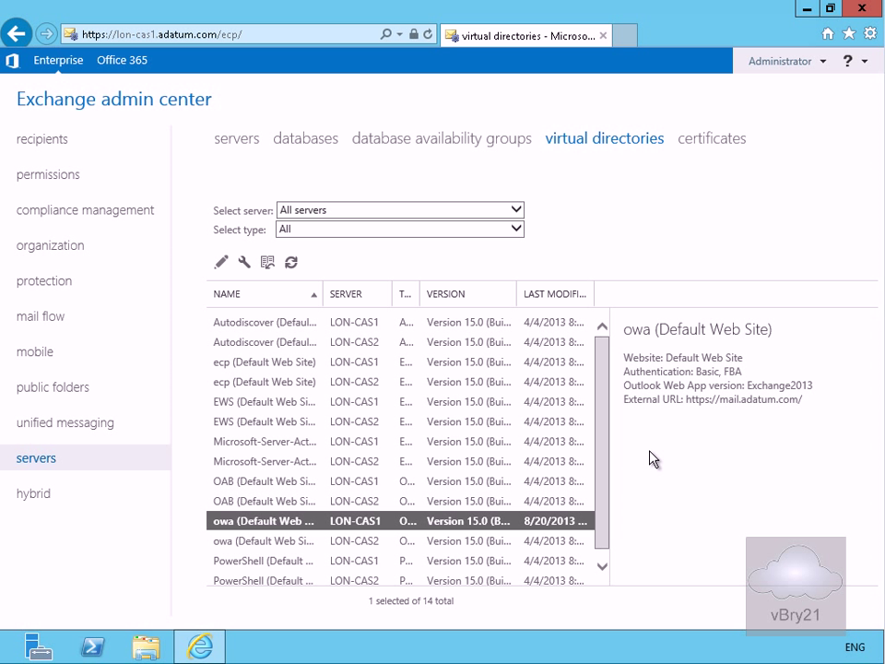
{"action": "mouse_move", "coordinate": [96, 184]}
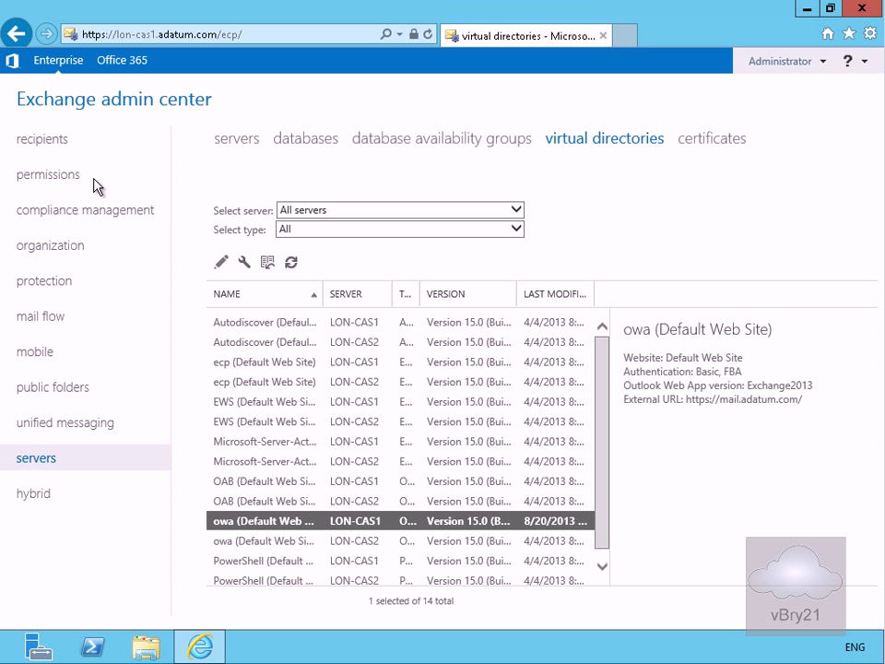
Step: Show the Outlook Web App policies list under permissions
{"action": "left_click", "coordinate": [48, 173]}
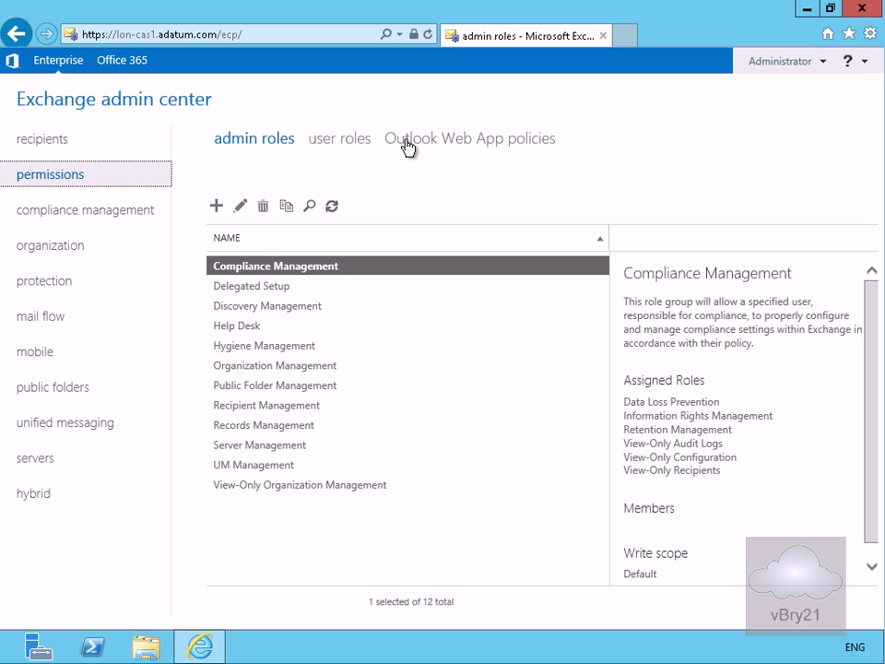
{"action": "left_click", "coordinate": [468, 138]}
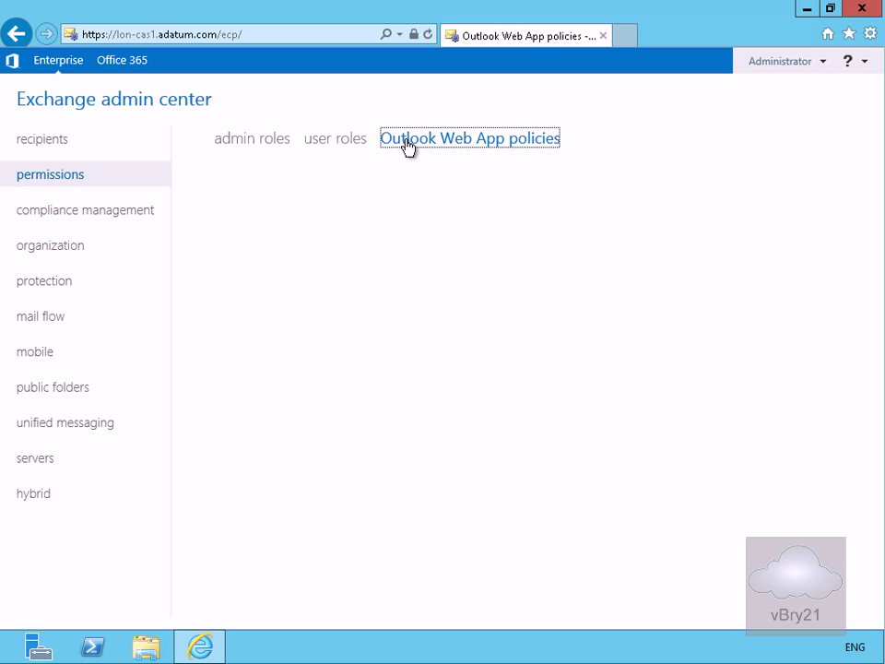
{"action": "left_click", "coordinate": [468, 138]}
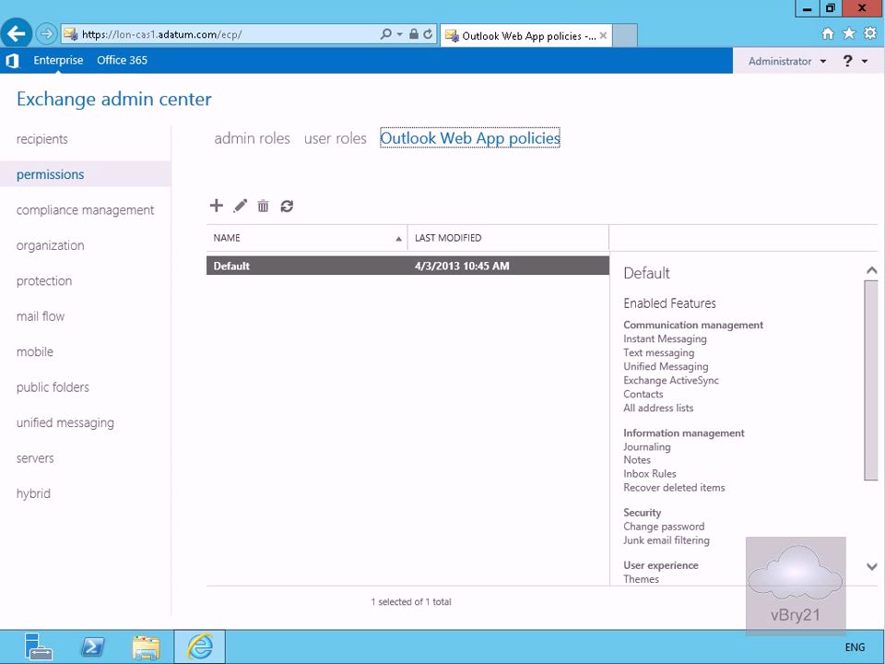
{"action": "mouse_move", "coordinate": [336, 435]}
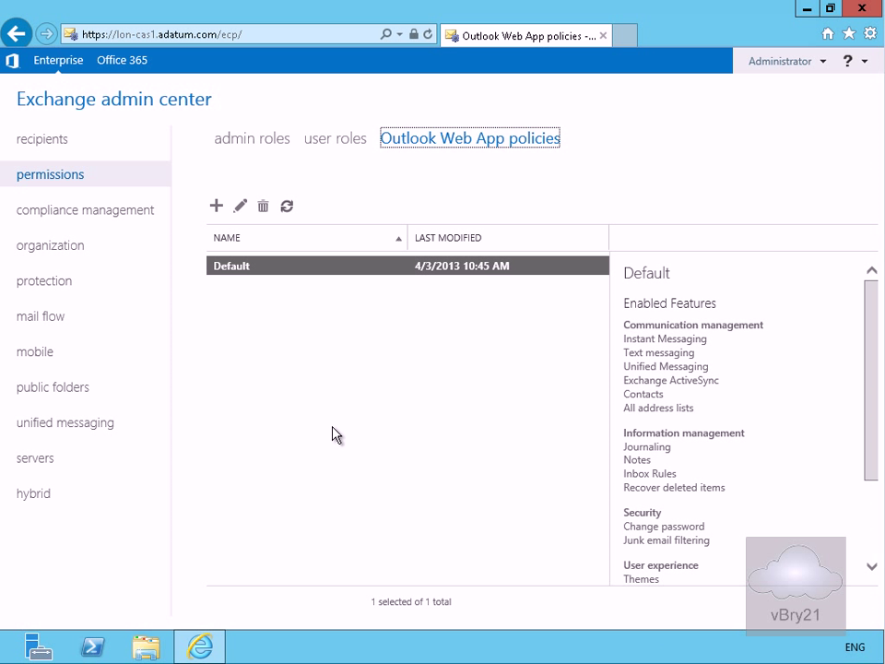
Step: Start a new OWA mailbox policy named 'External Users Policy' with Instant messaging and Text messaging off
{"action": "left_click", "coordinate": [216, 206]}
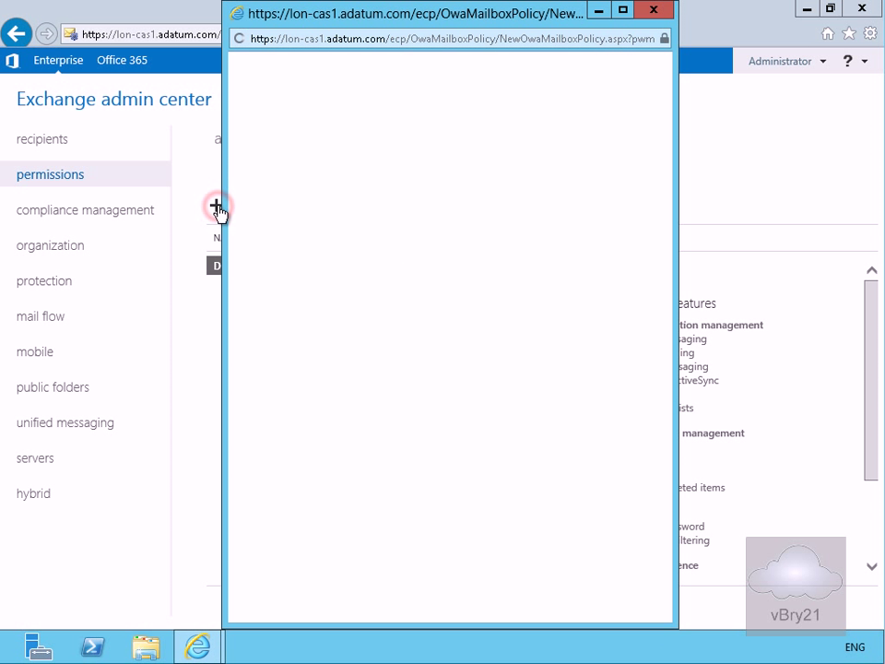
{"action": "left_click", "coordinate": [218, 207]}
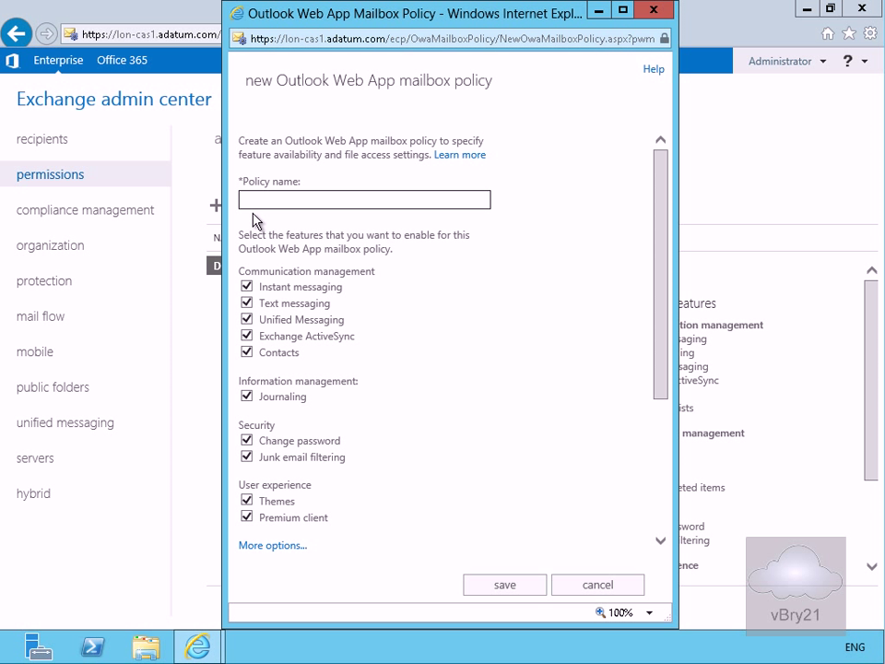
{"action": "left_click", "coordinate": [364, 199]}
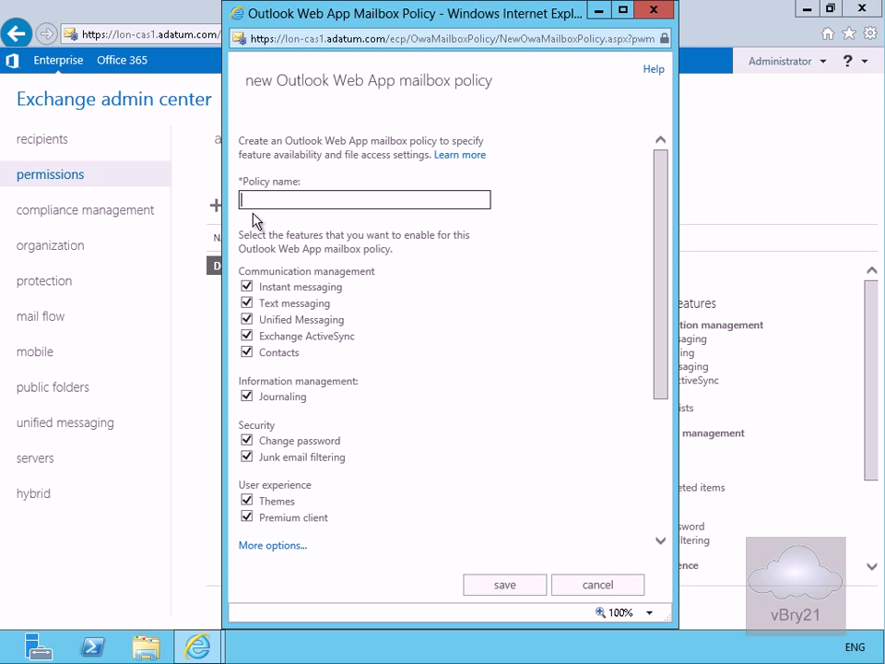
{"action": "type", "text": "External Users Policy"}
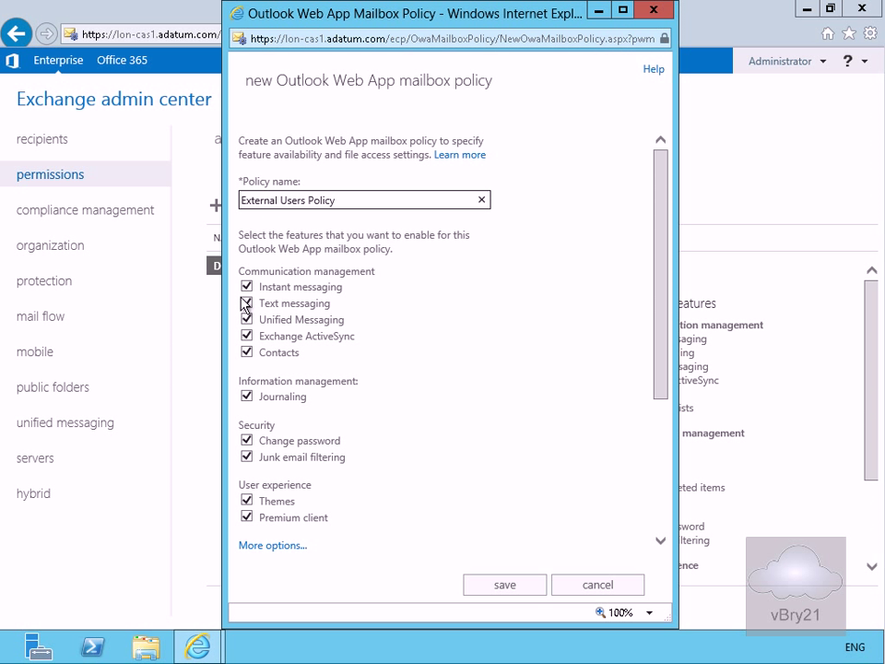
{"action": "left_click", "coordinate": [247, 285]}
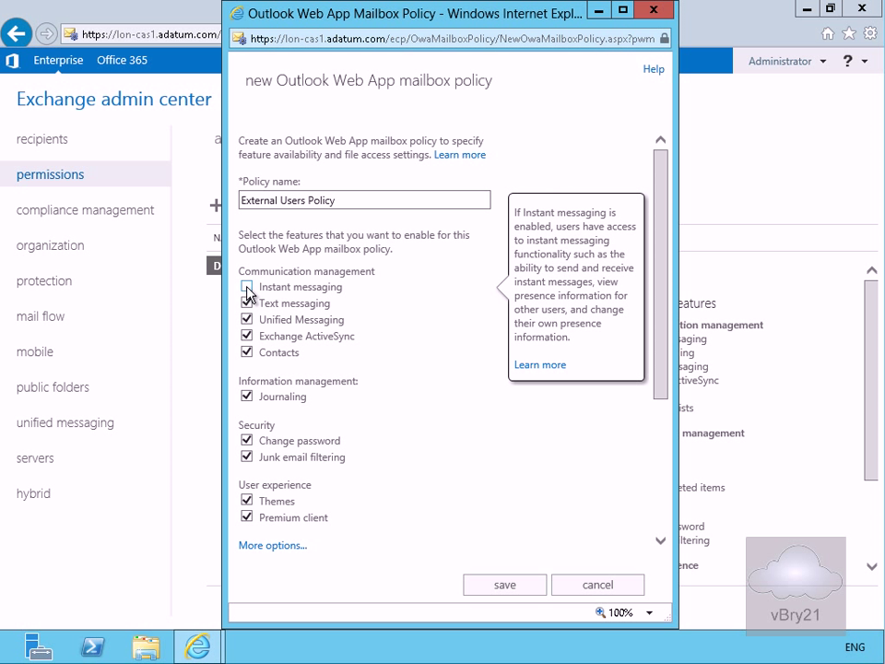
{"action": "left_click", "coordinate": [247, 302]}
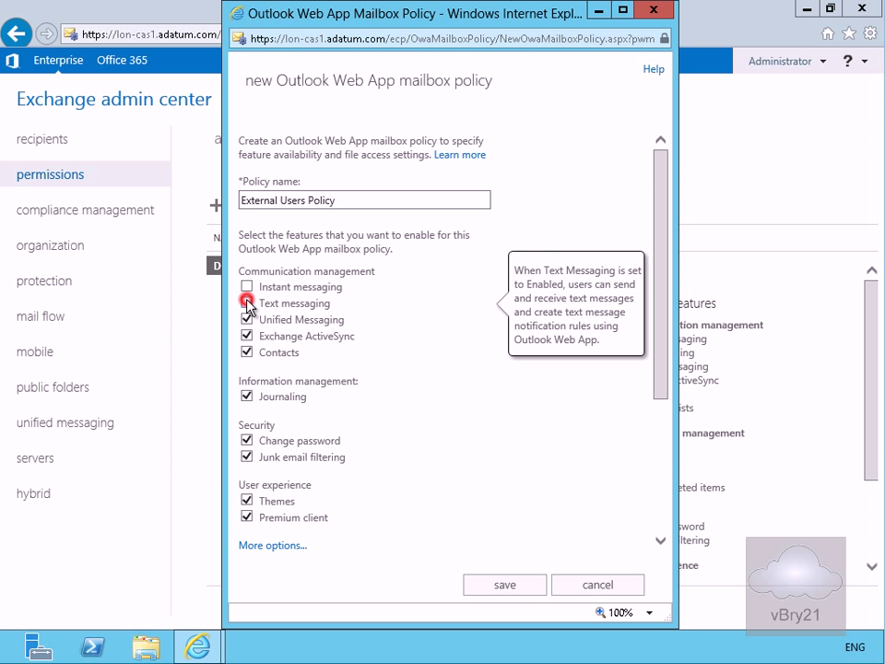
{"action": "left_click", "coordinate": [247, 303]}
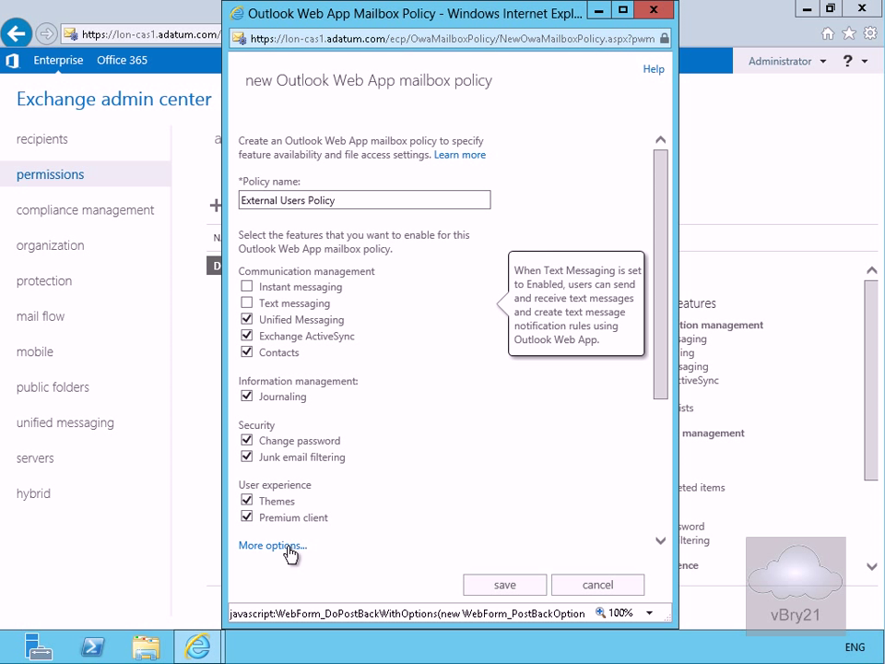
Step: Under More options turn off public Direct file access and Recover deleted items, then save the policy
{"action": "left_click", "coordinate": [269, 546]}
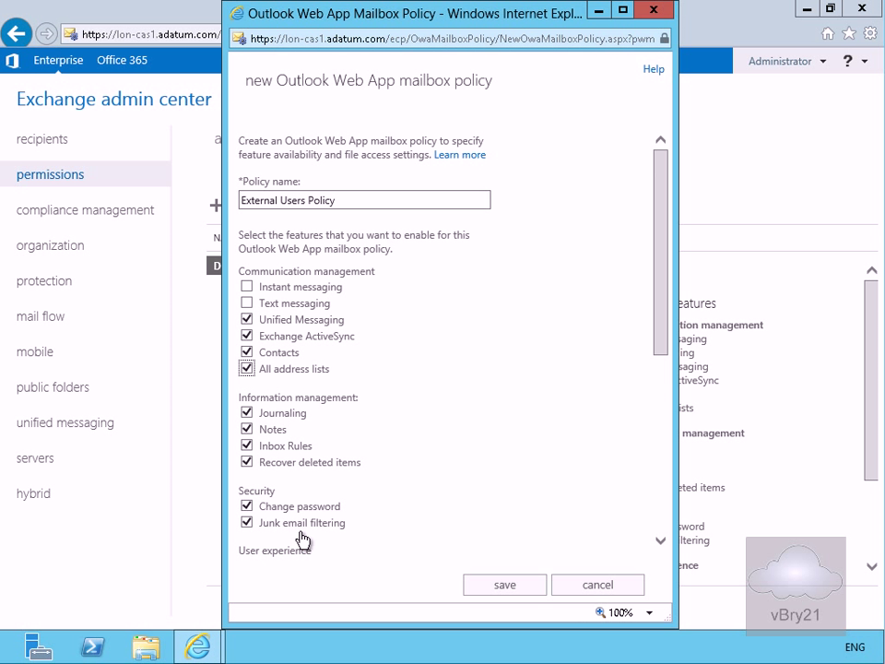
{"action": "mouse_move", "coordinate": [390, 487]}
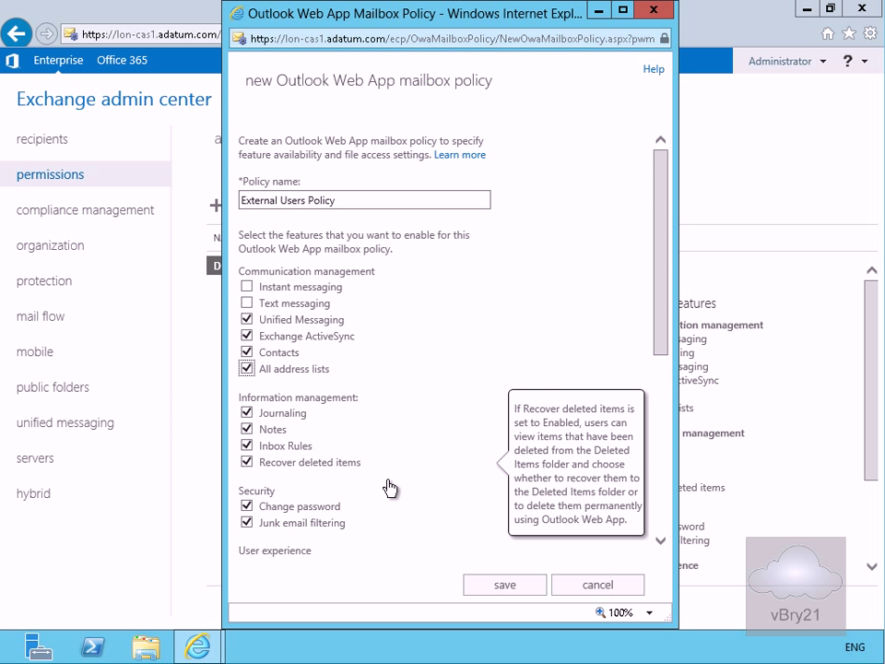
{"action": "scroll", "scroll_direction": "down", "scroll_amount": 3}
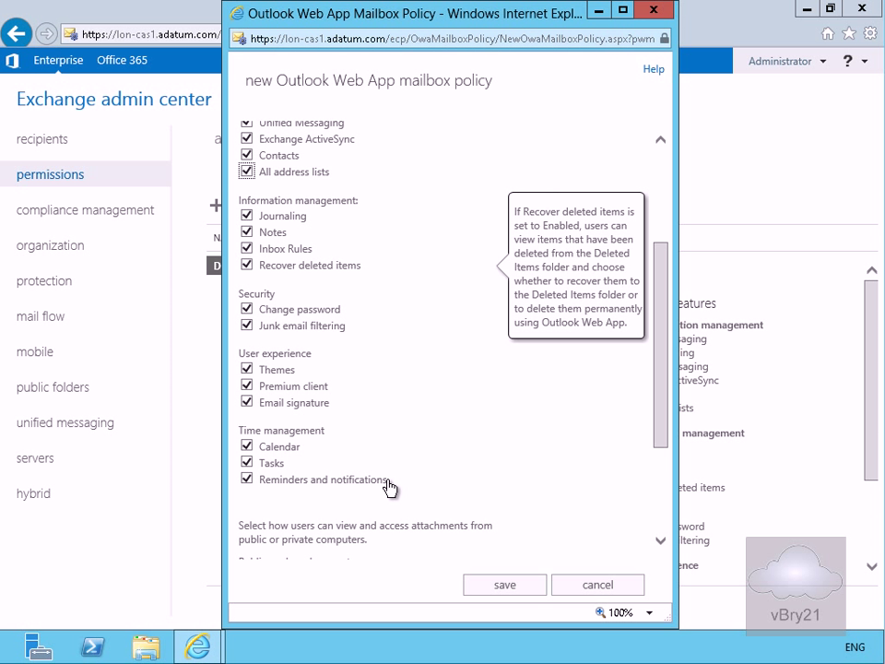
{"action": "scroll", "scroll_direction": "down", "scroll_amount": 3}
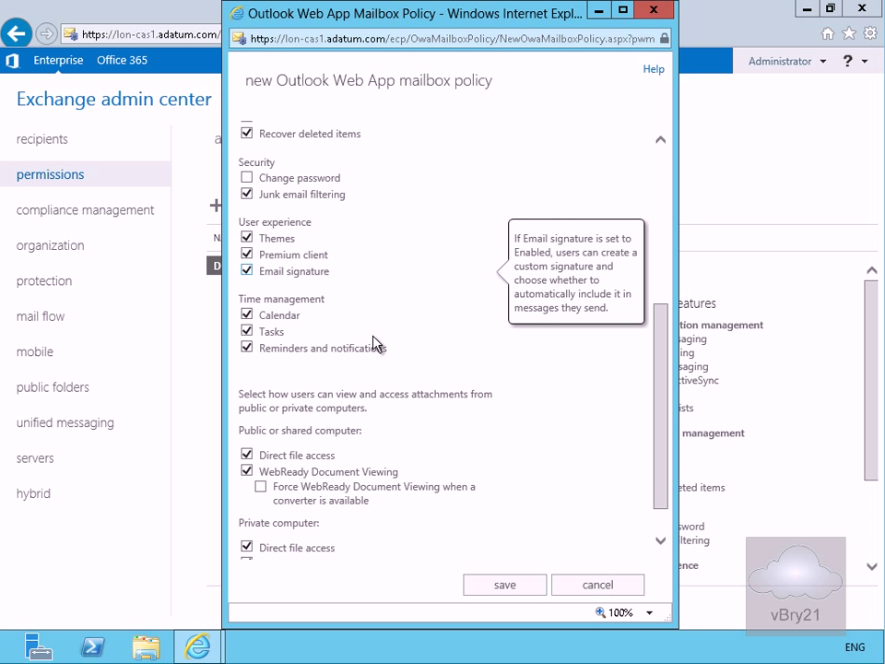
{"action": "scroll", "scroll_direction": "down", "scroll_amount": 3}
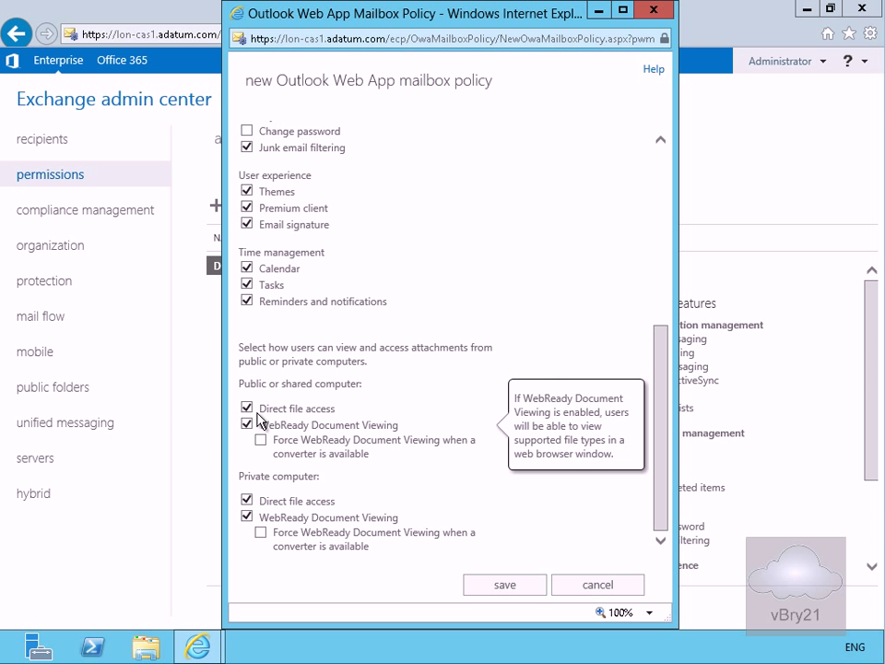
{"action": "left_click", "coordinate": [247, 407]}
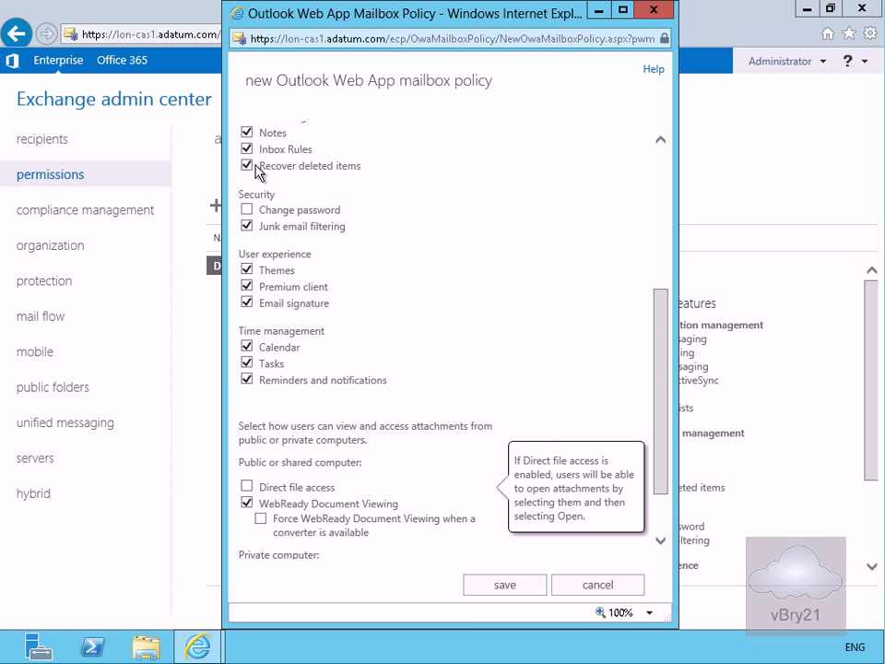
{"action": "left_click", "coordinate": [247, 166]}
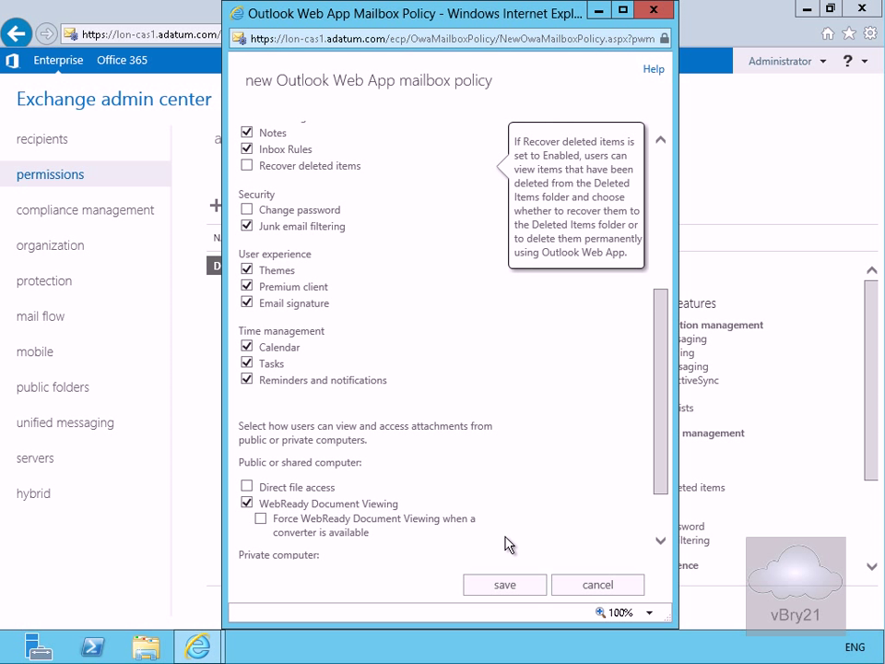
{"action": "left_click", "coordinate": [506, 584]}
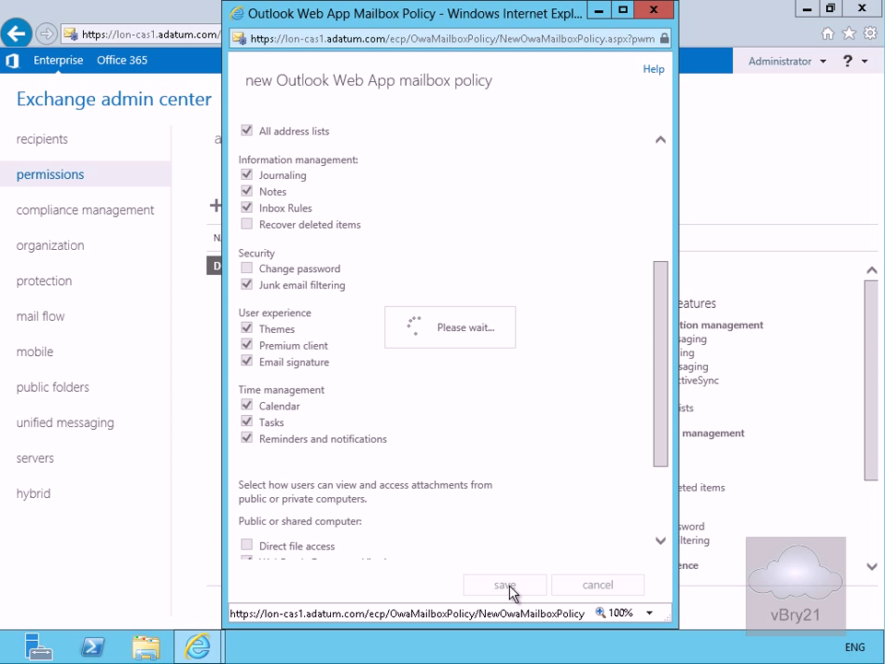
{"action": "left_click", "coordinate": [505, 584]}
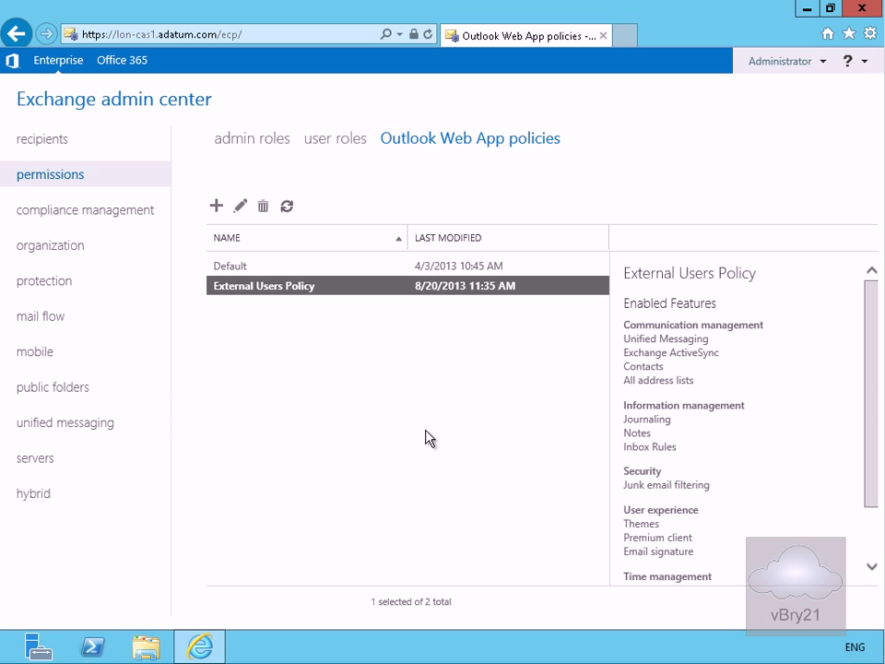
{"action": "mouse_move", "coordinate": [53, 155]}
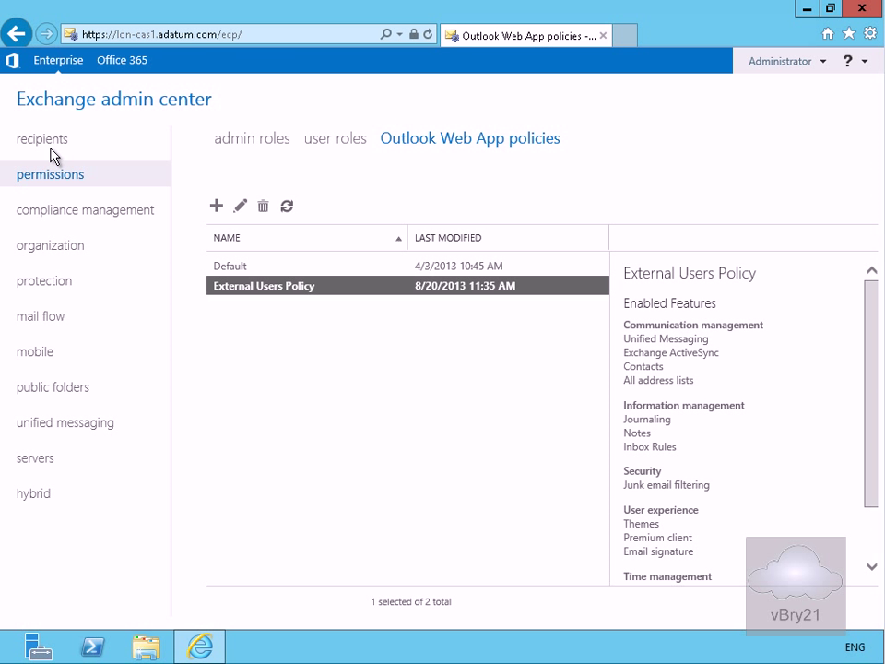
Step: Go to the recipients area to reach Adam Barr's mailbox
{"action": "left_click", "coordinate": [42, 138]}
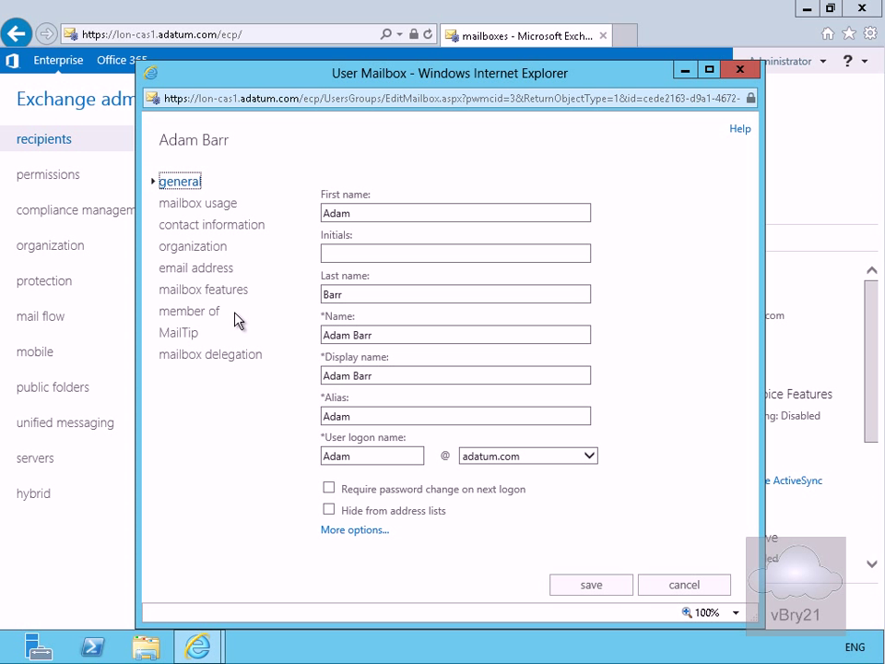
Step: Show Adam Barr's mailbox features down to the Email Connectivity settings
{"action": "left_click", "coordinate": [203, 288]}
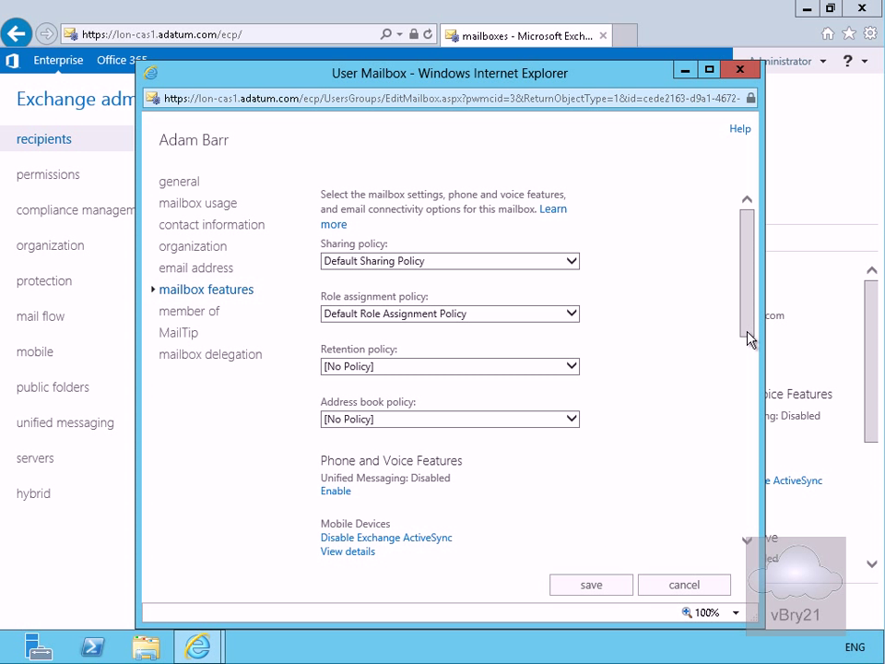
{"action": "scroll", "scroll_direction": "down", "scroll_amount": 3}
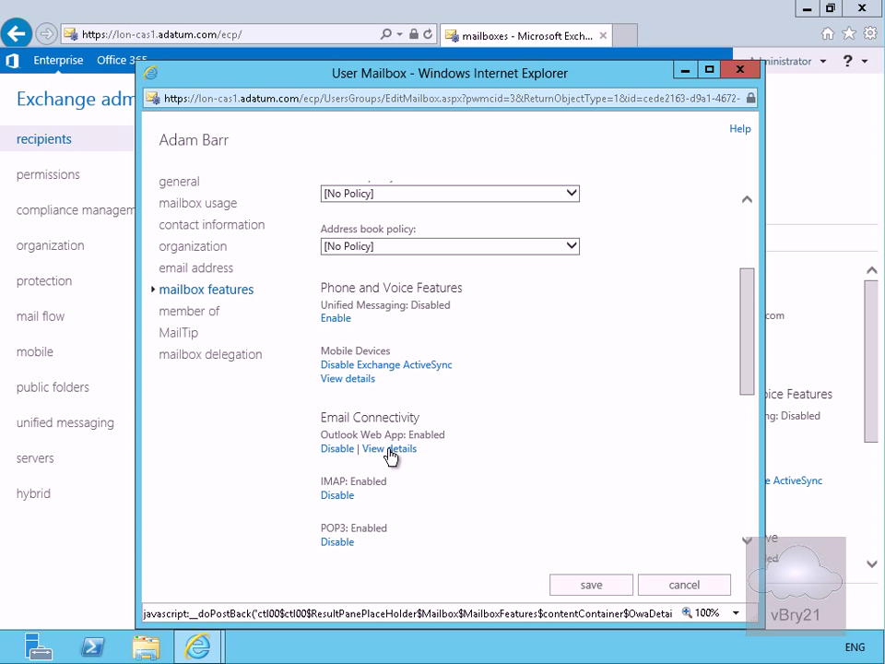
Step: Set Adam Barr's Outlook Web App mailbox policy to External Users Policy and save the mailbox
{"action": "left_click", "coordinate": [387, 448]}
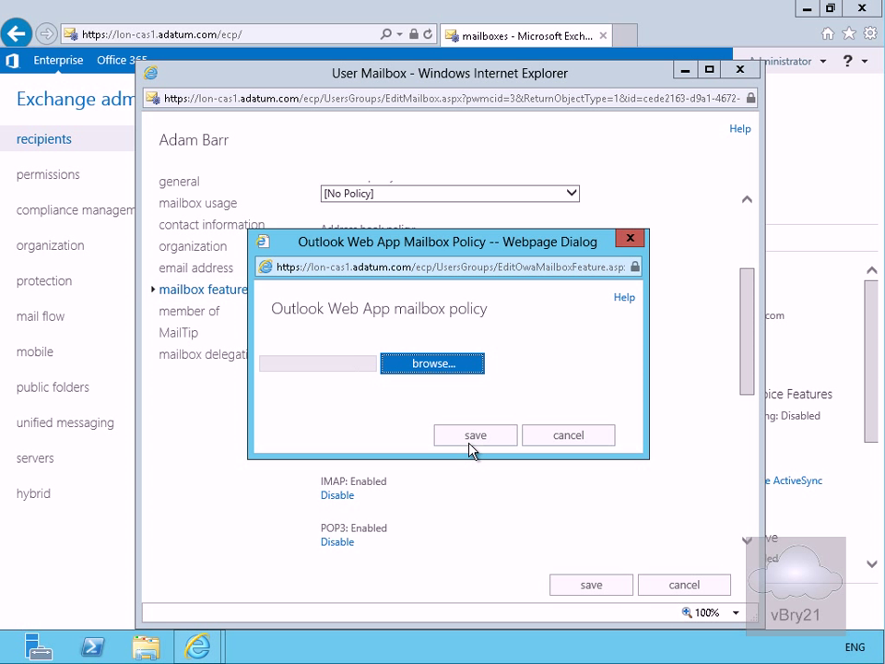
{"action": "left_click", "coordinate": [431, 362]}
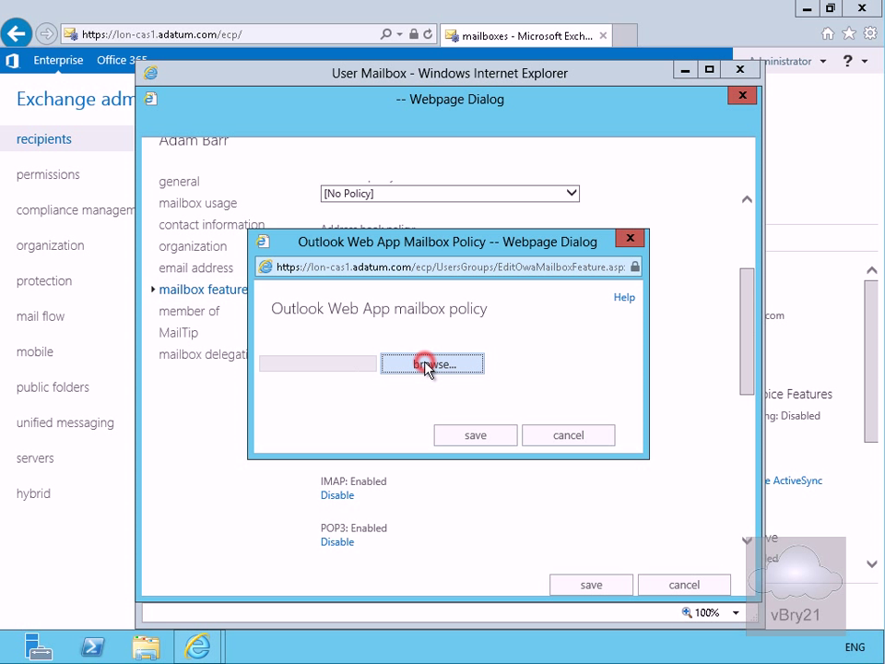
{"action": "left_click", "coordinate": [431, 363]}
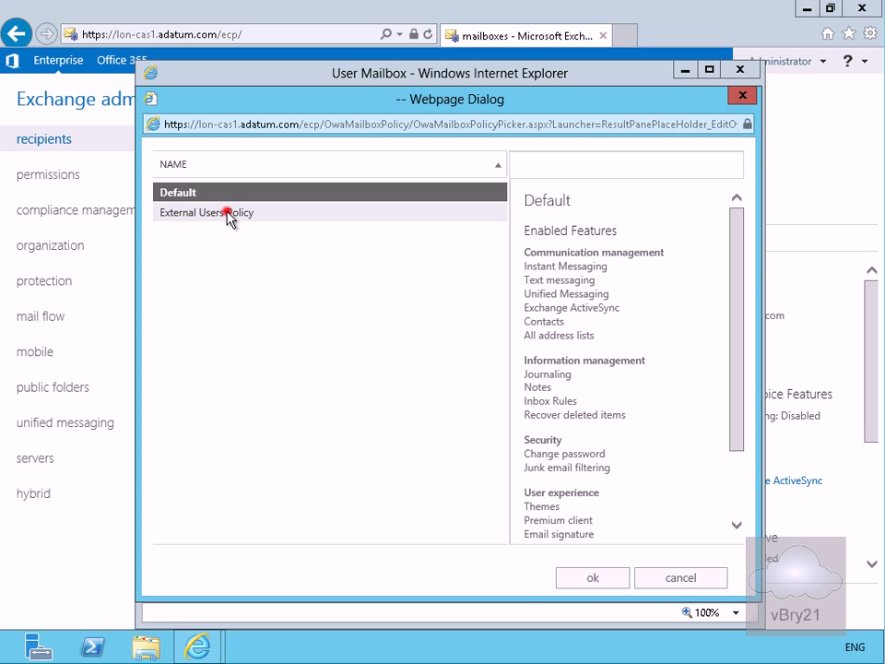
{"action": "left_click", "coordinate": [207, 212]}
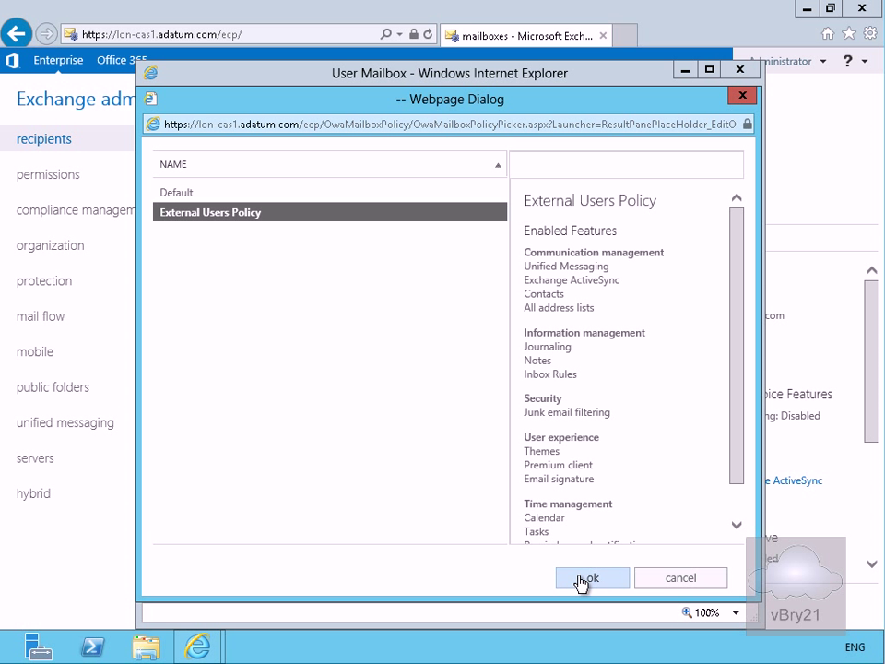
{"action": "left_click", "coordinate": [590, 577]}
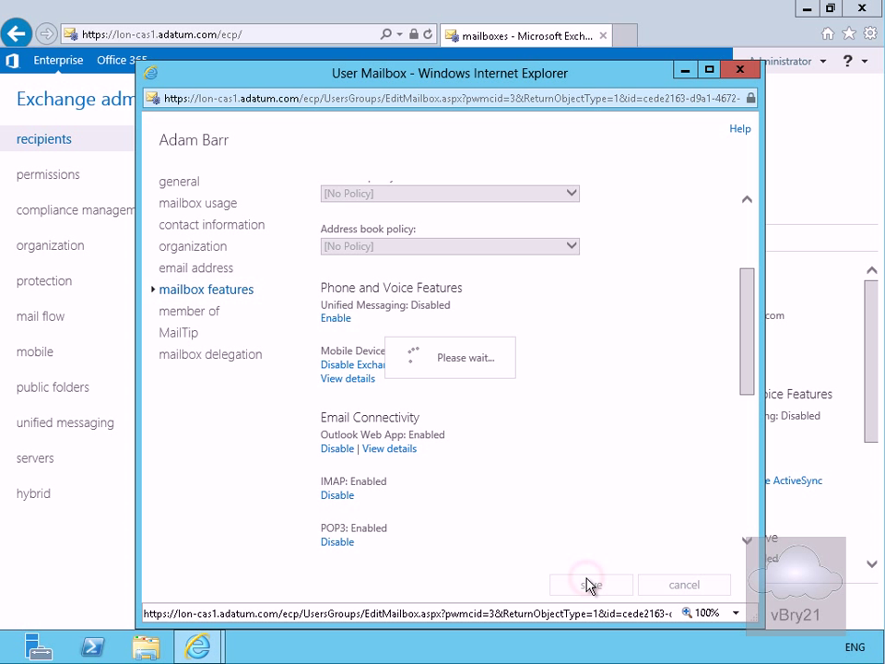
{"action": "left_click", "coordinate": [590, 583]}
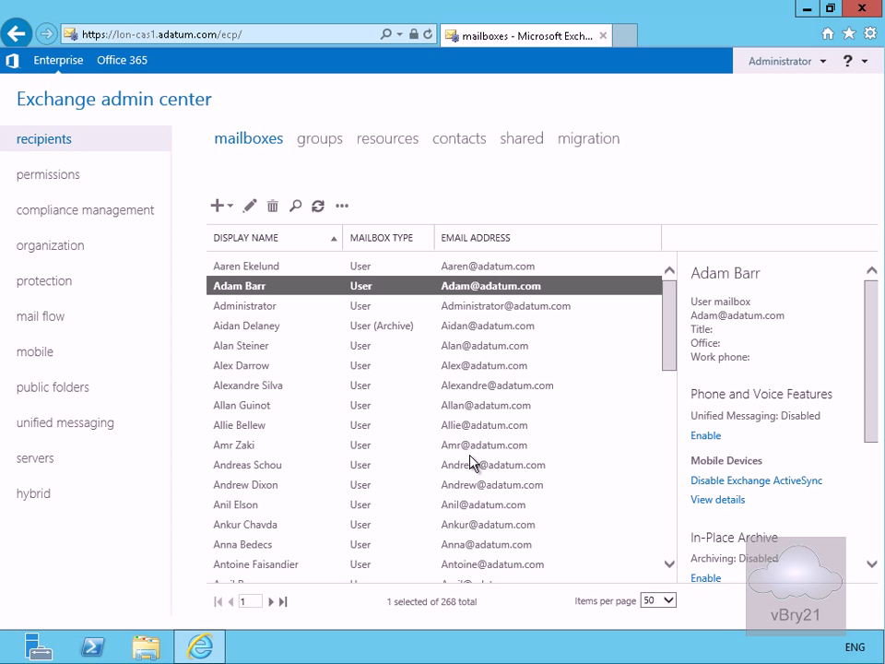
{"action": "mouse_move", "coordinate": [470, 464]}
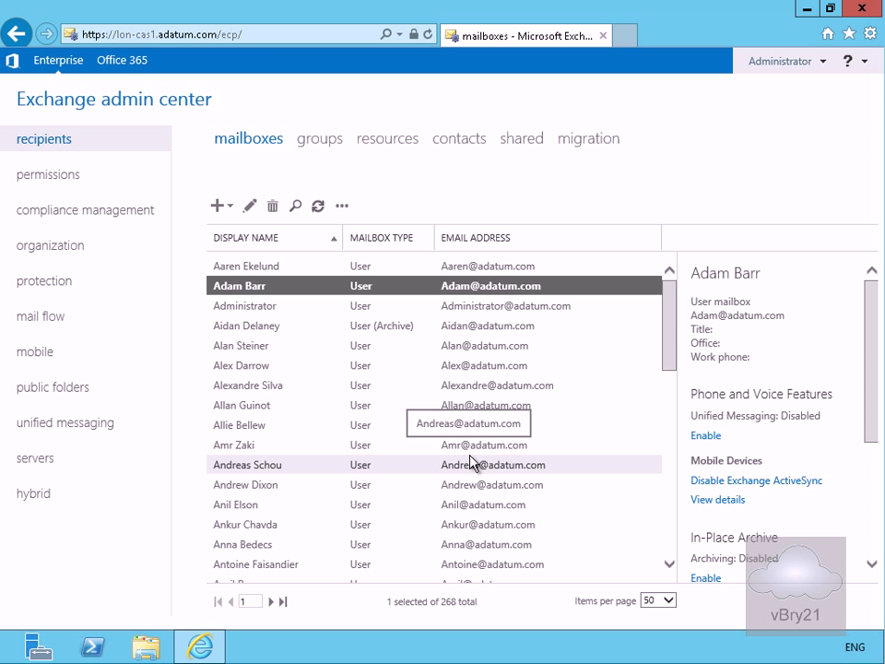